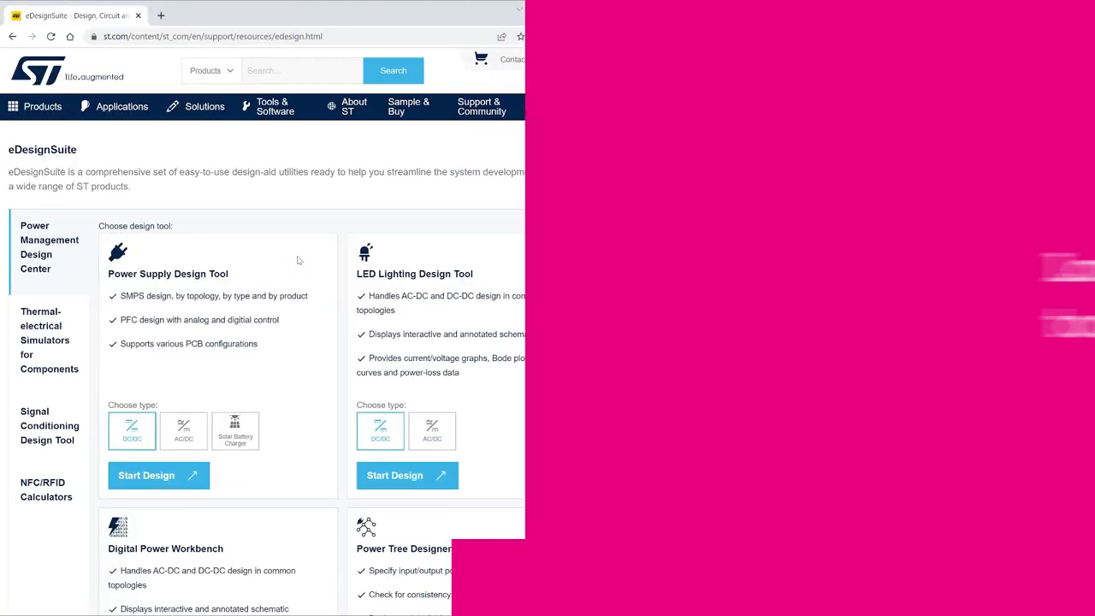
Start Design and bring up the Digital Power Workbench list from the Tools menu
click(158, 474)
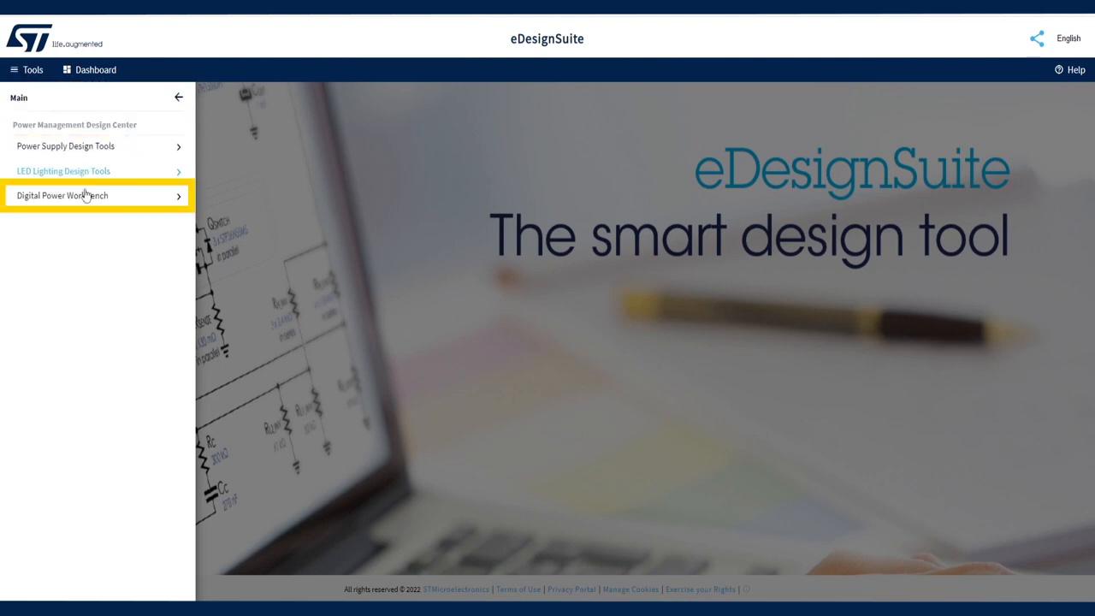
click(82, 195)
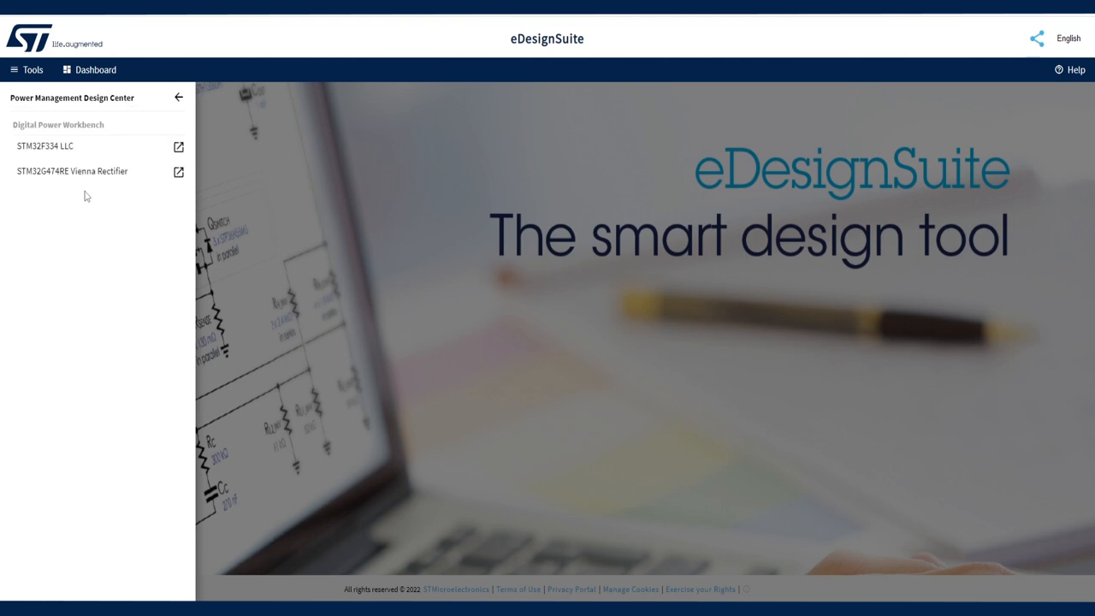
click(72, 171)
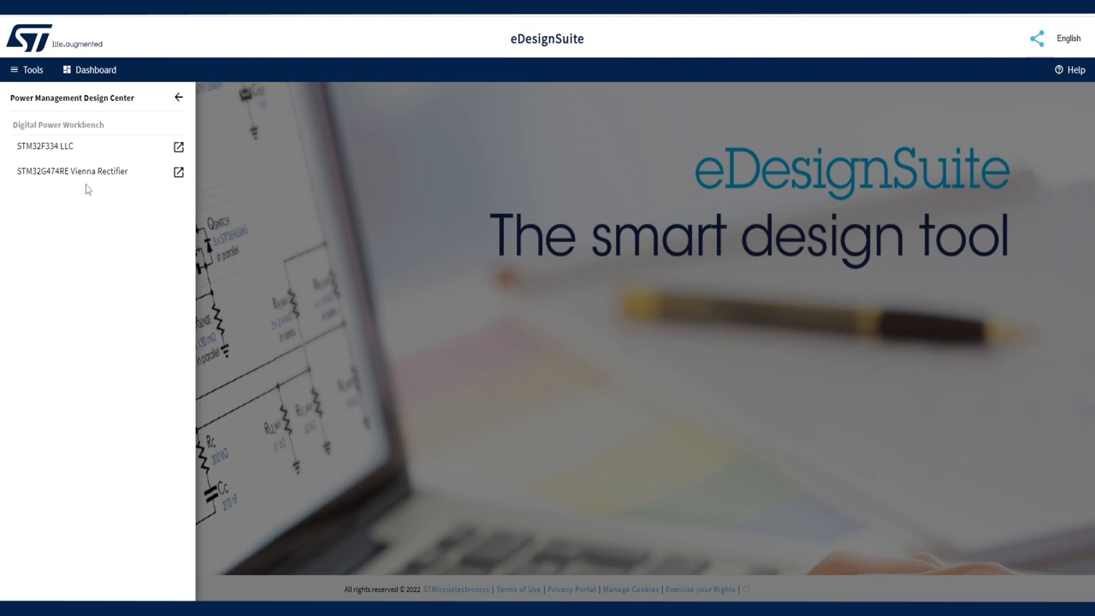
Launch the STM32G474RE Vienna Rectifier design from the Digital Power Workbench list
click(71, 171)
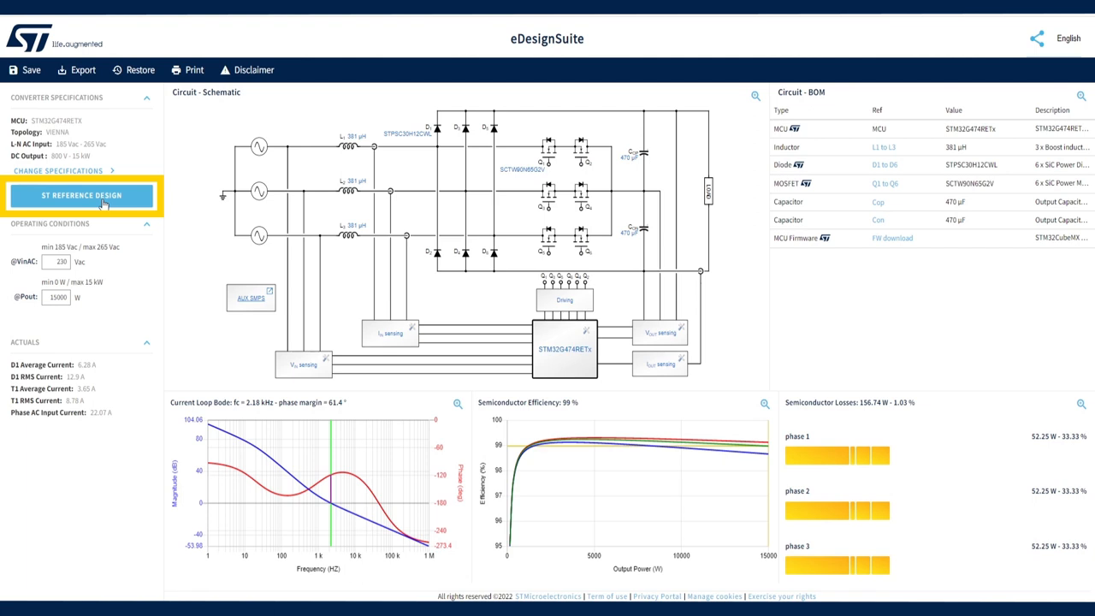
View the STDES-VRECTFD 15 kW Vienna rectifier reference design page and its Description section
click(81, 195)
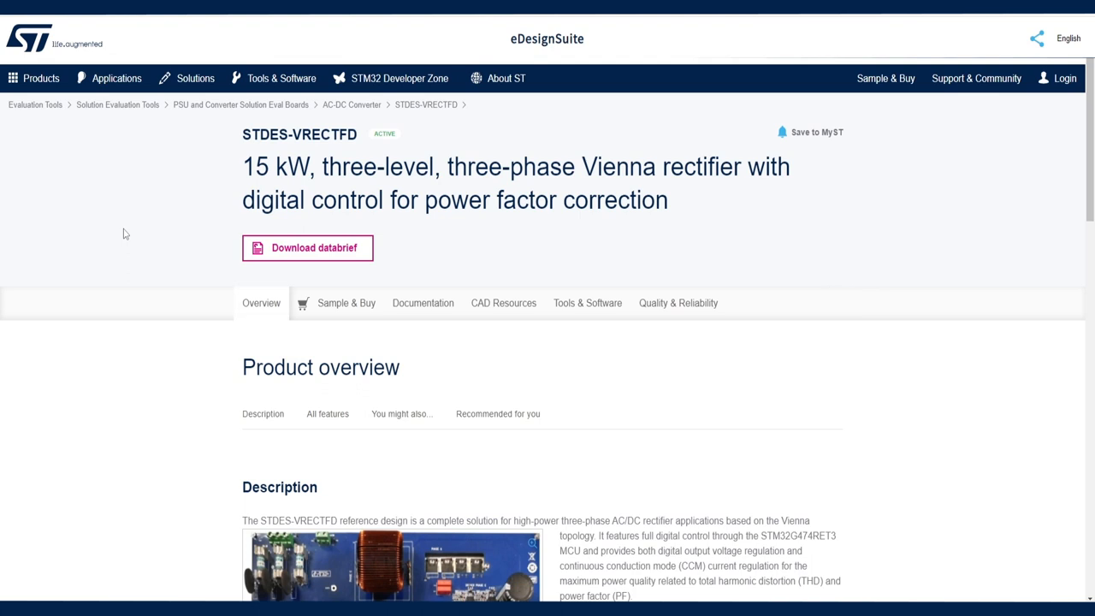
scroll(down, 3)
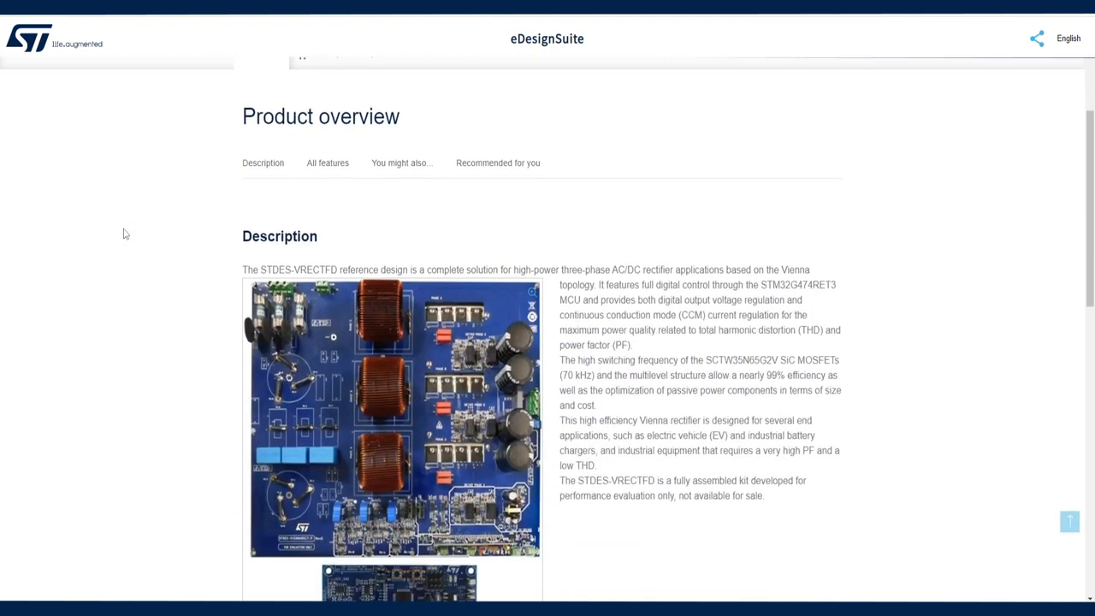
scroll(down, 3)
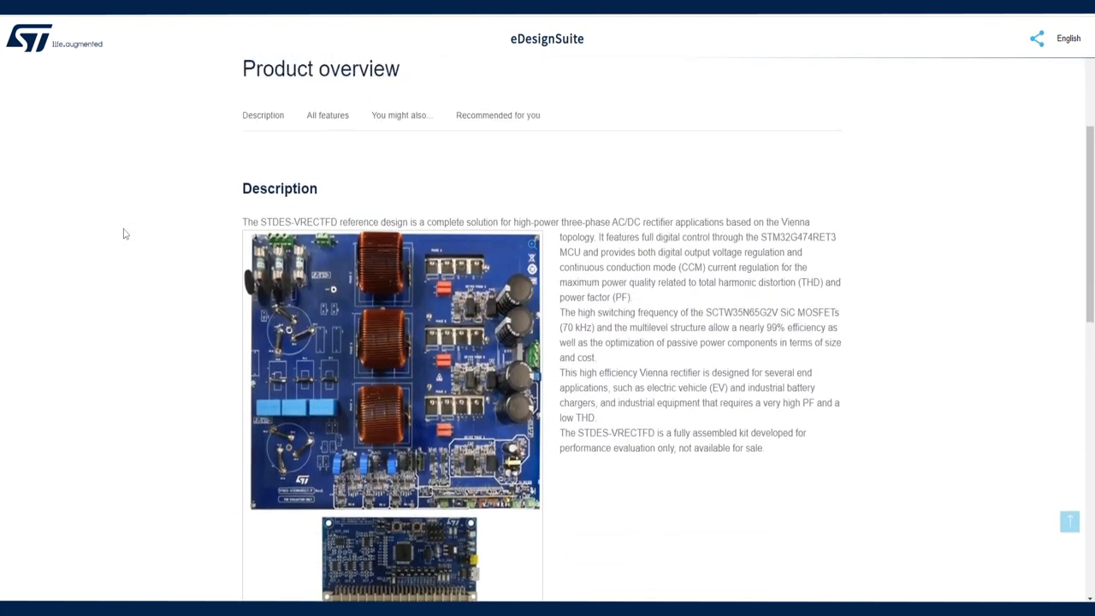
scroll(up, 3)
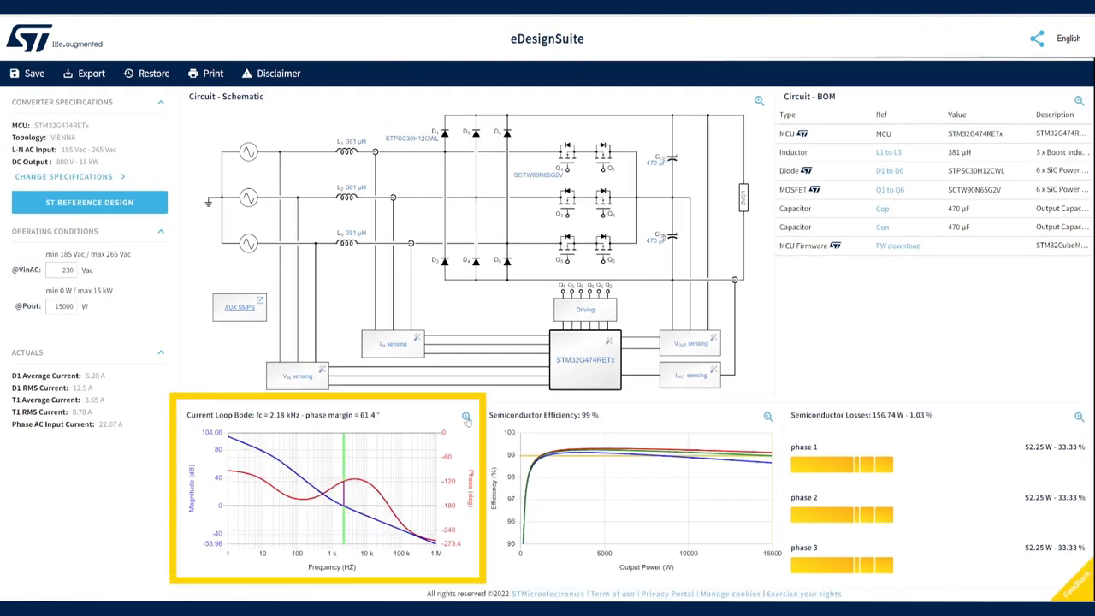
click(466, 418)
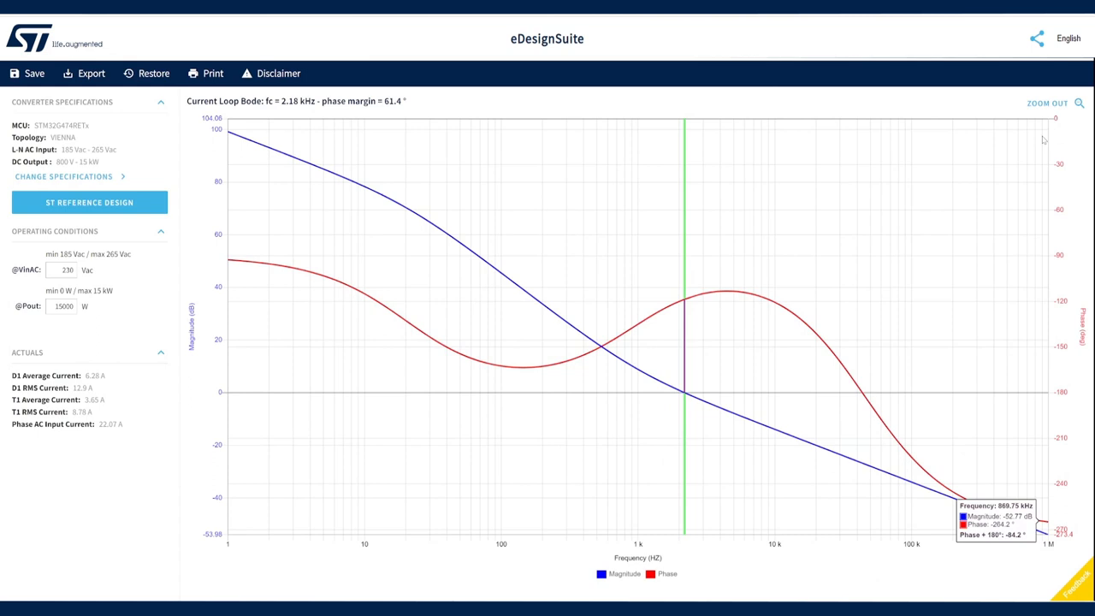
mouse_move(1070, 111)
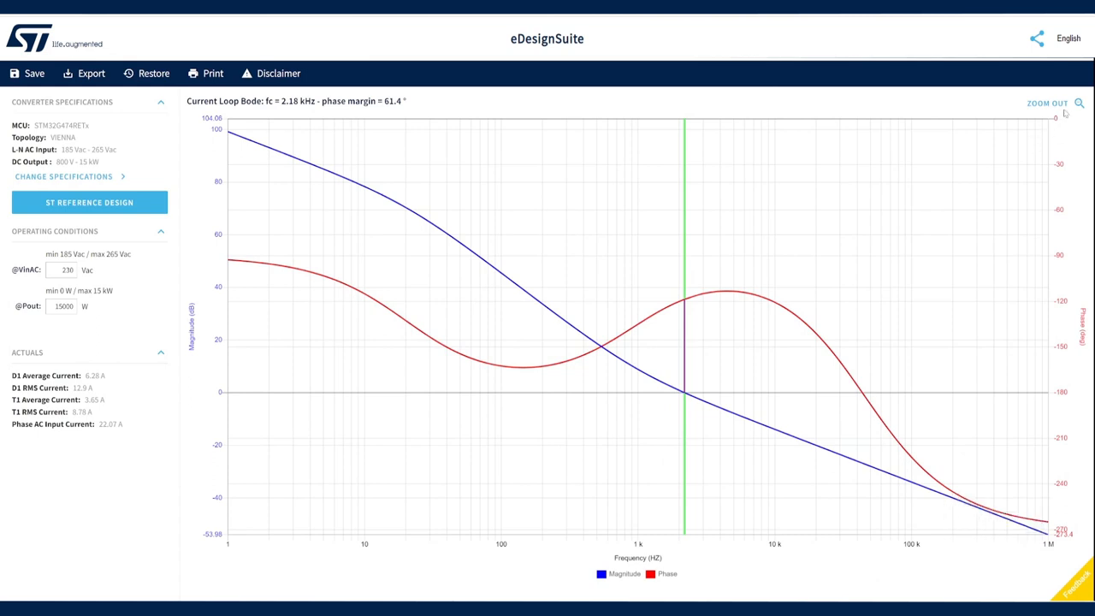
mouse_move(1079, 104)
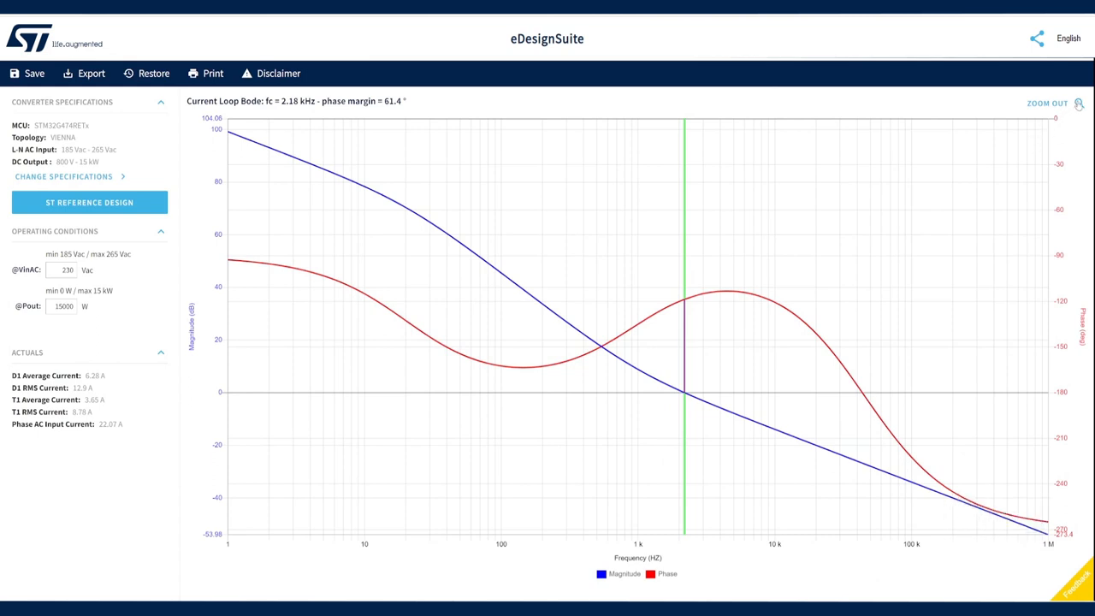
click(1055, 105)
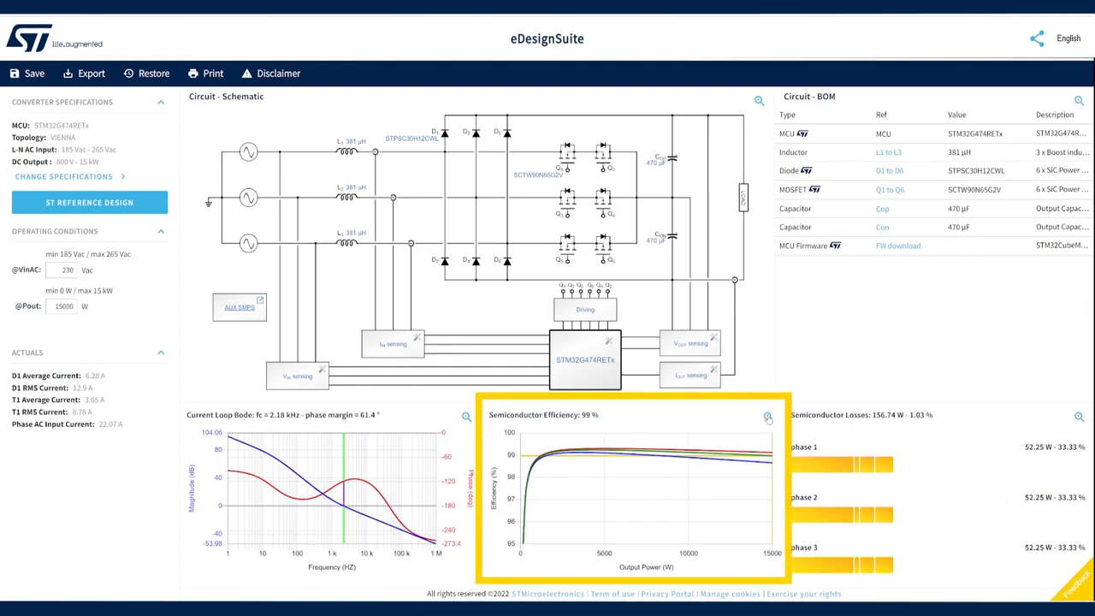
Enlarge the Semiconductor Efficiency plot with curves for 185 V, 230 V and 265 V input
click(764, 419)
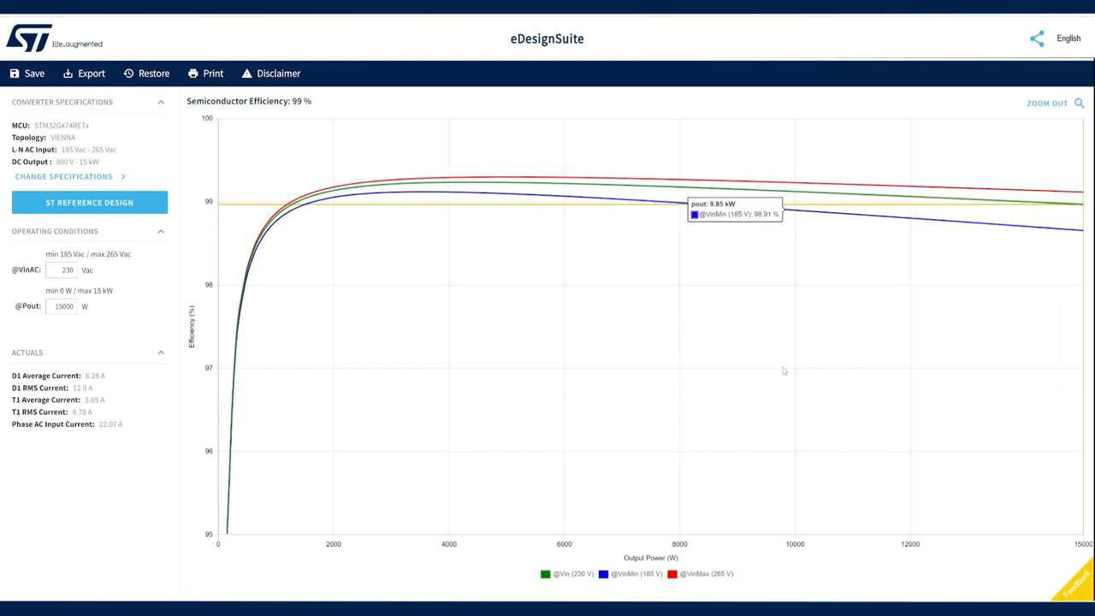
mouse_move(787, 346)
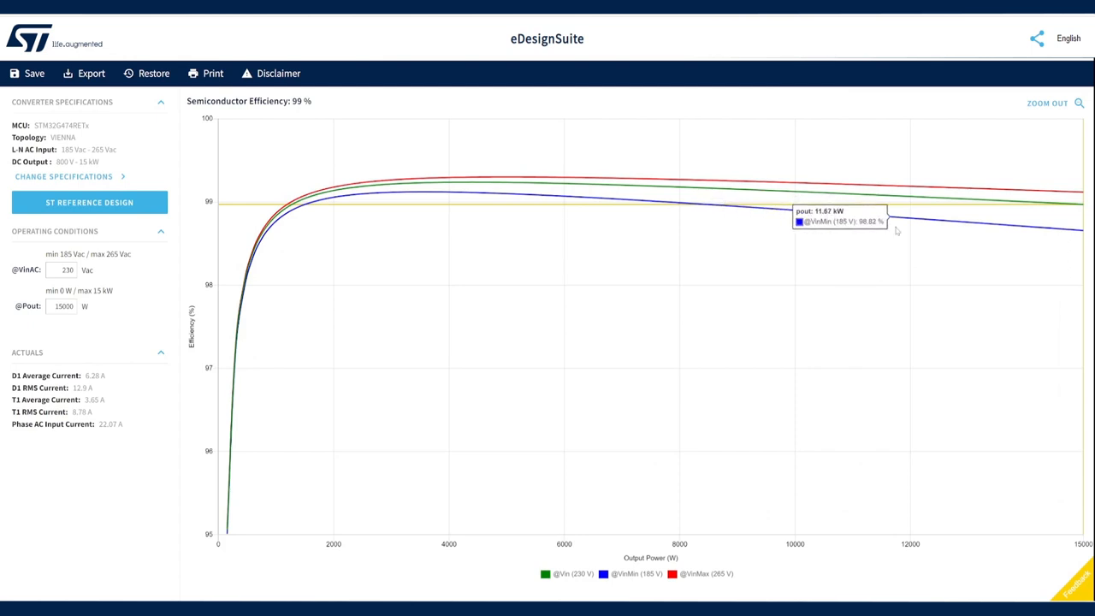
mouse_move(913, 208)
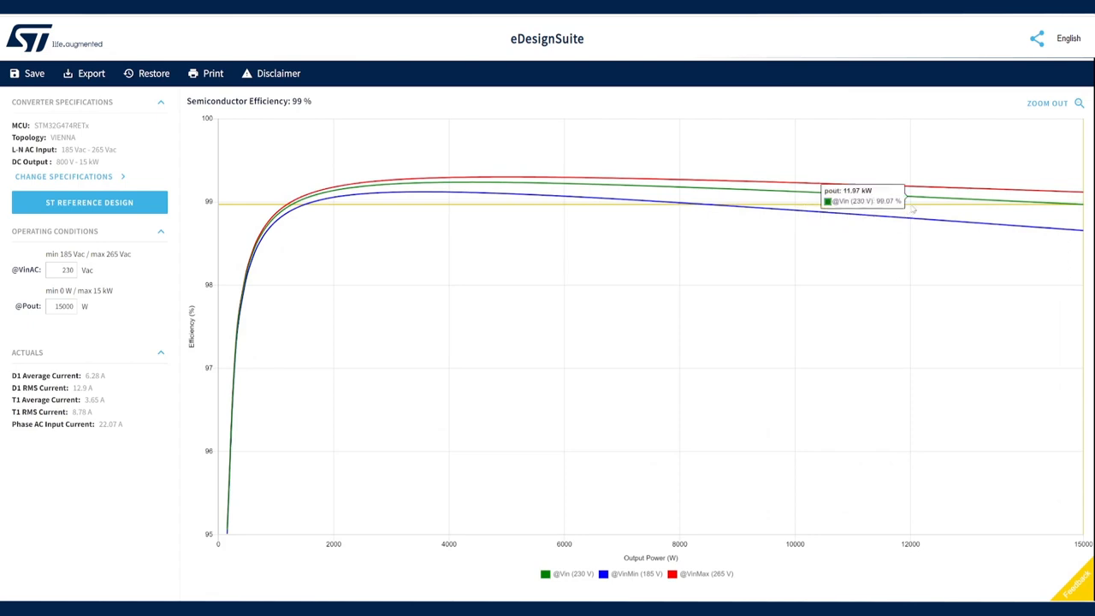
mouse_move(914, 203)
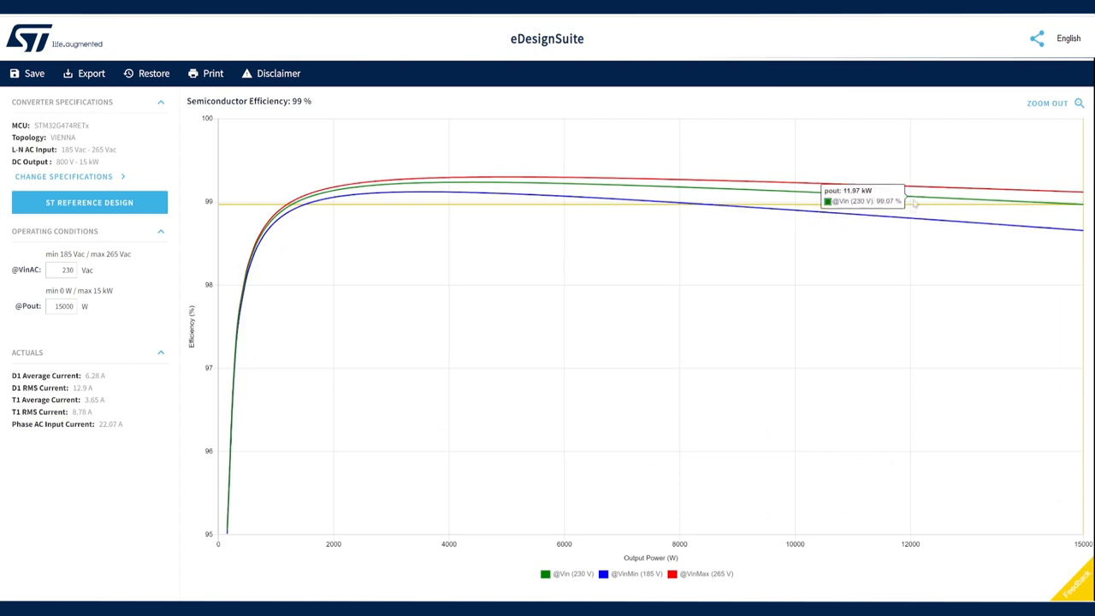
mouse_move(922, 203)
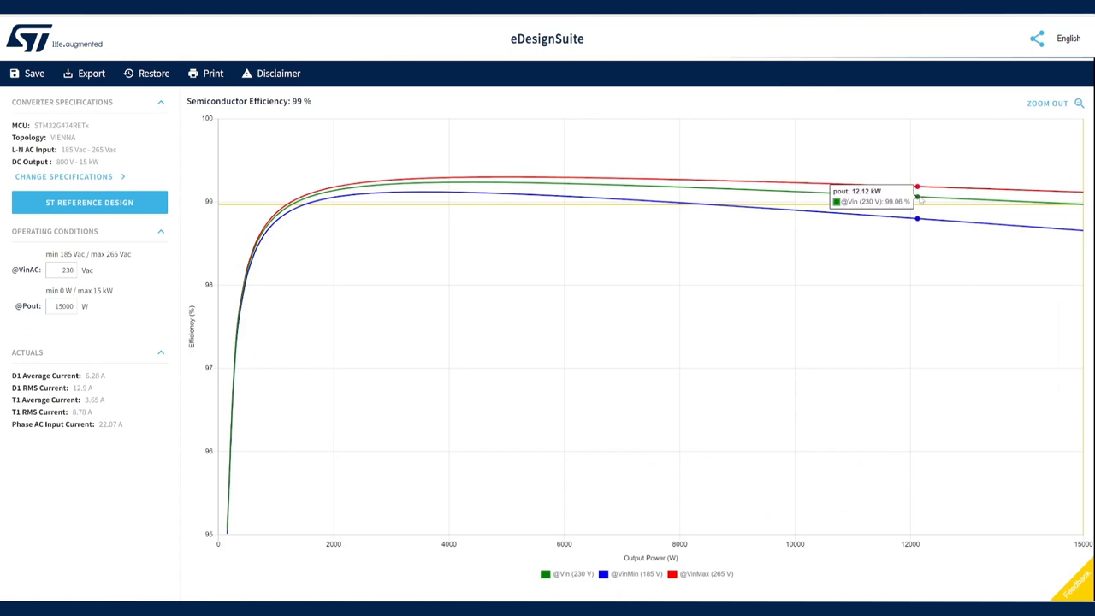
mouse_move(928, 201)
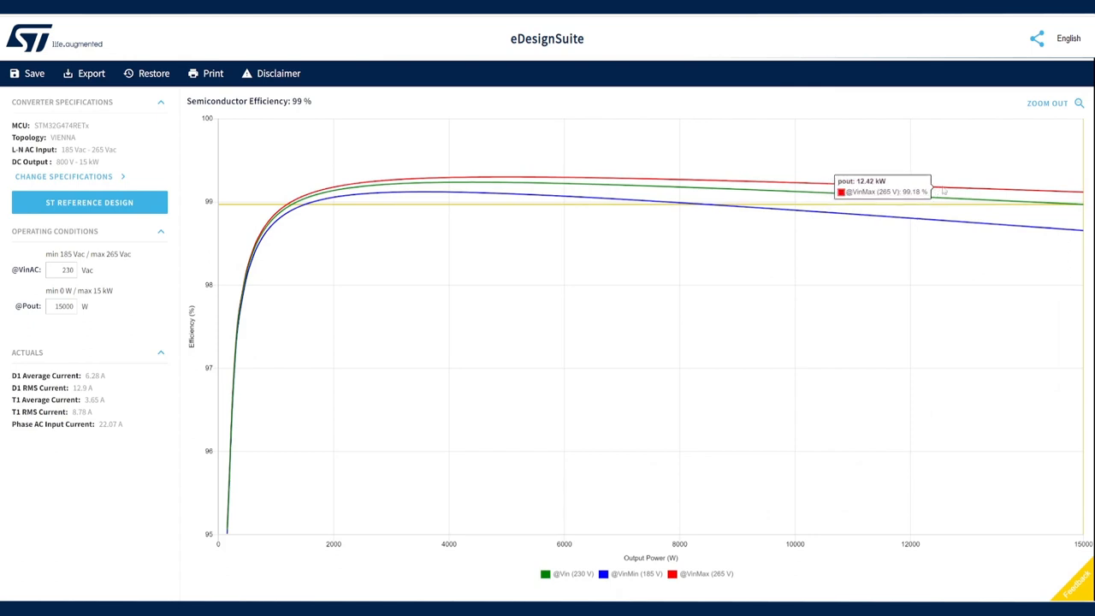
mouse_move(956, 183)
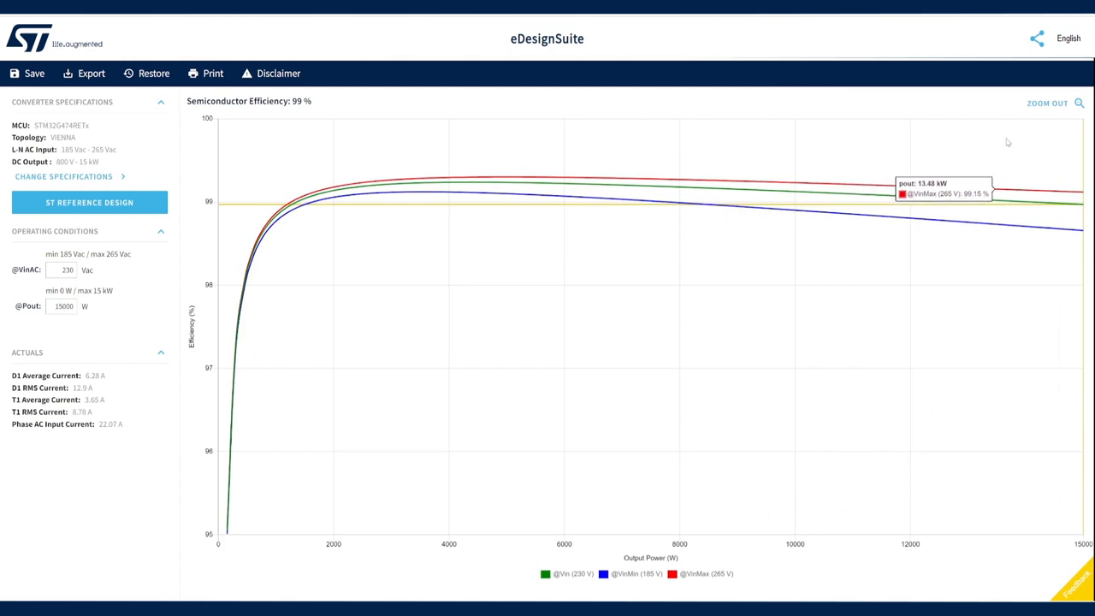
mouse_move(1063, 125)
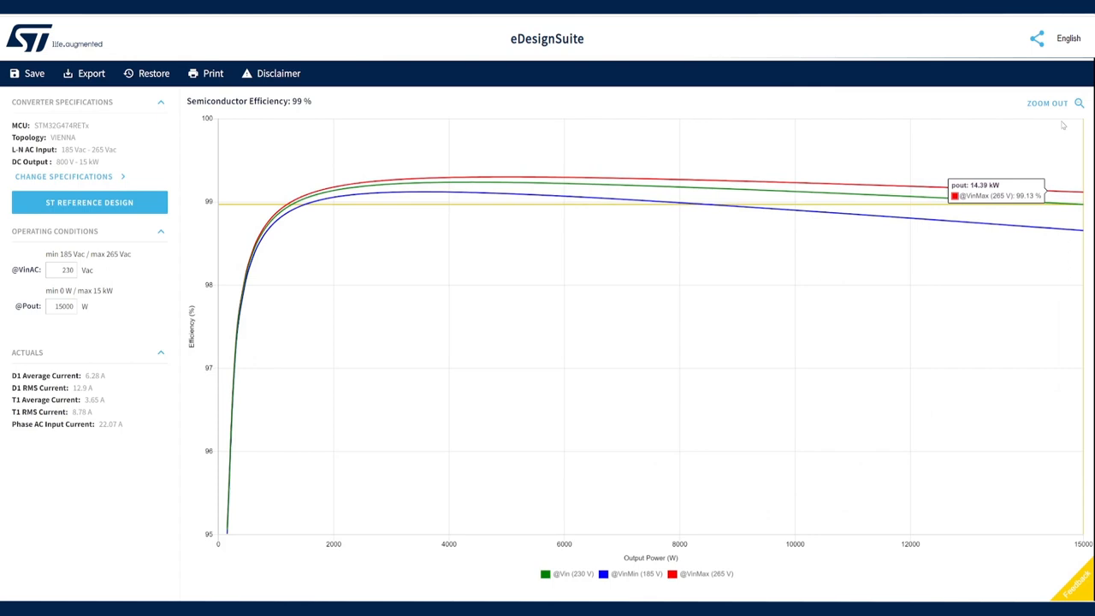
Zoom out to the dashboard and inspect the per-phase semiconductor losses (156.74 W total, 52.25 W per phase)
click(1068, 104)
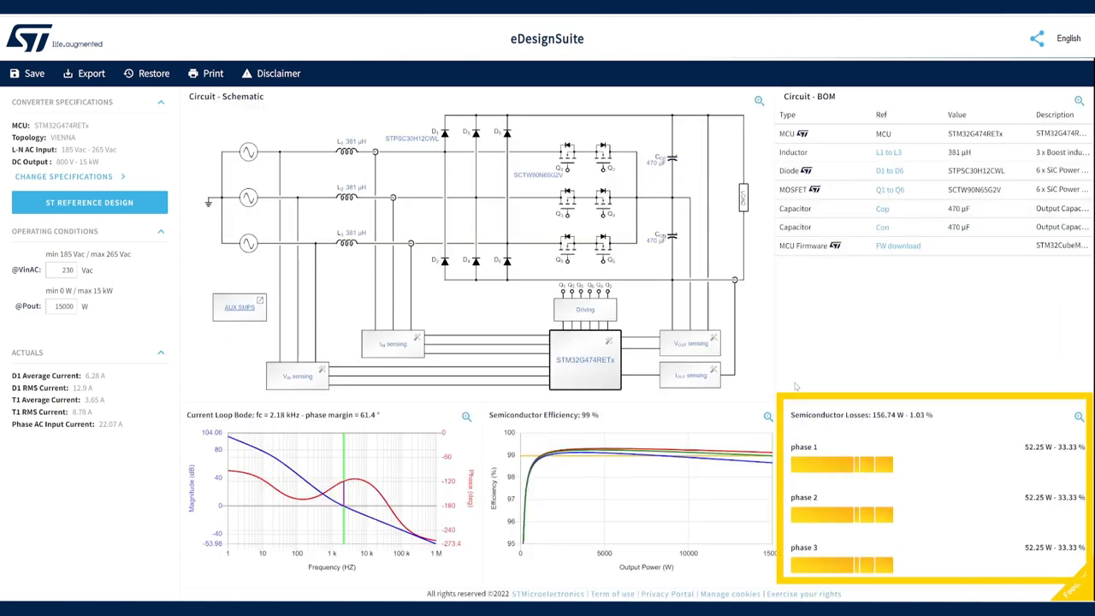
mouse_move(841, 464)
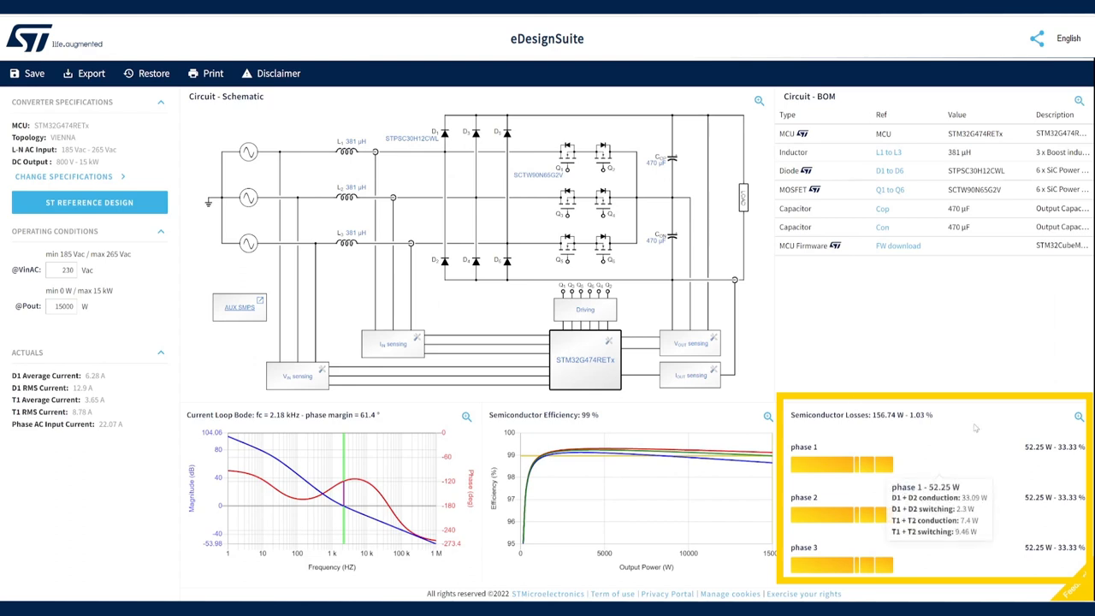
click(1052, 415)
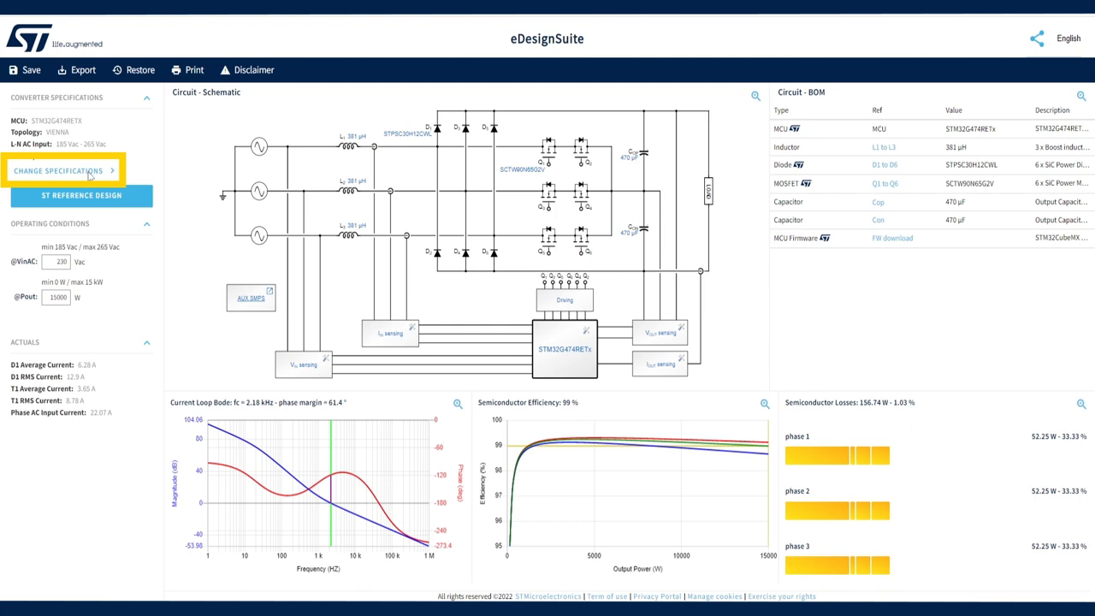
Change specifications in the Vienna wizard, keeping the 230V - 50Hz AC input preset
click(64, 171)
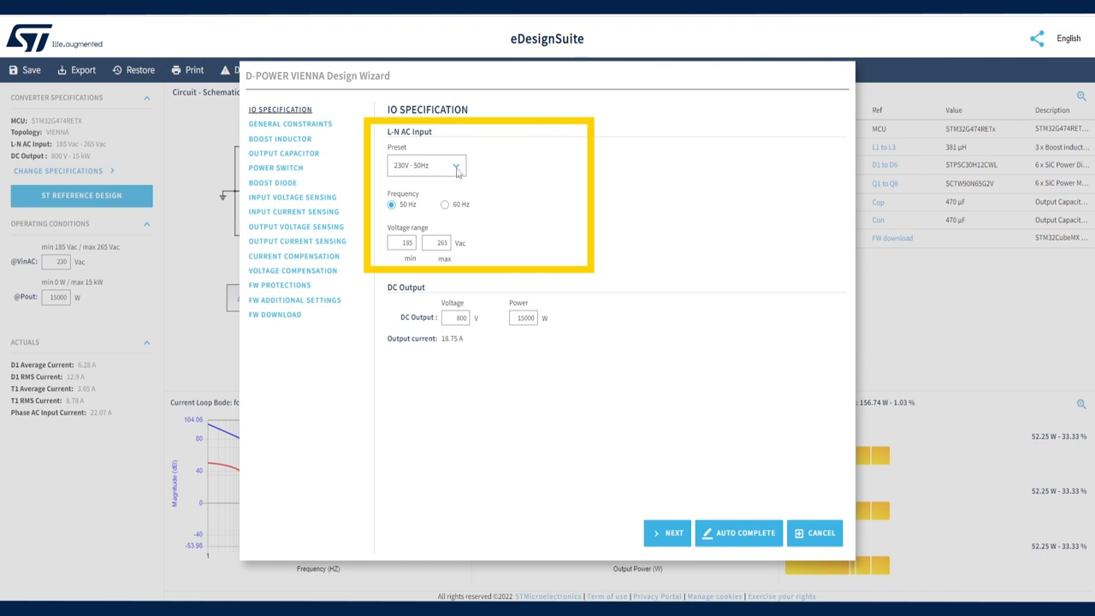
click(455, 165)
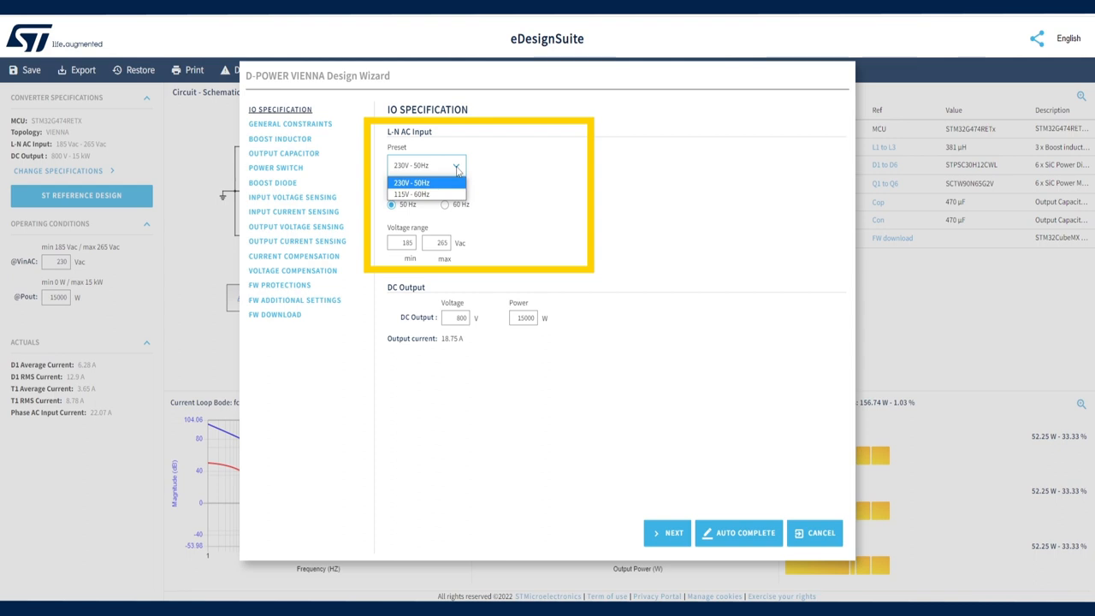
click(426, 182)
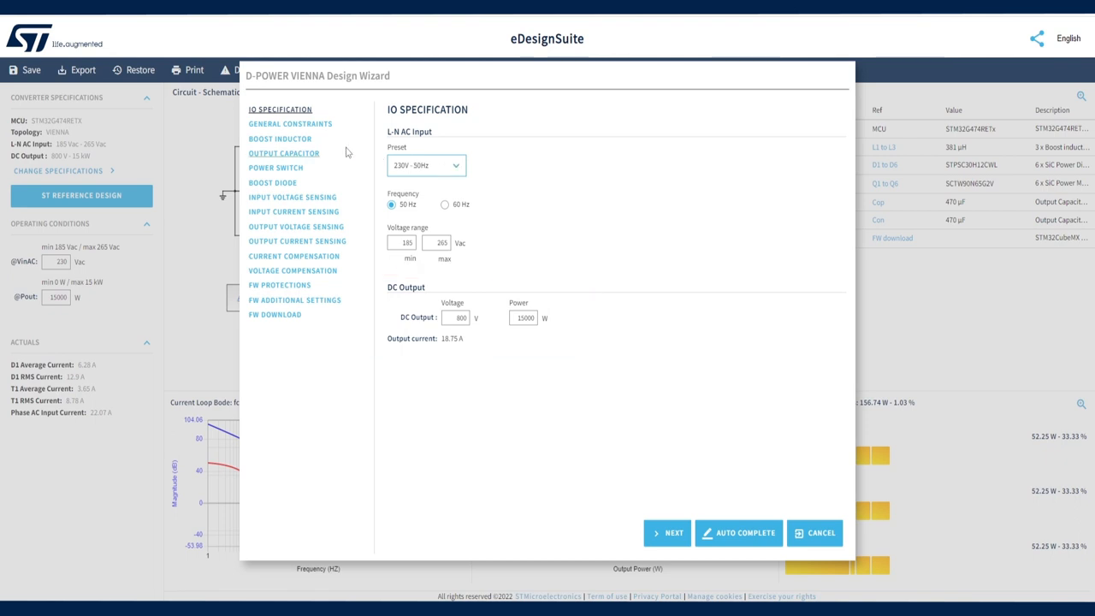
Pass the general constraints step and reach Boost Inductor showing 381 µH and 10% current ripple
click(290, 124)
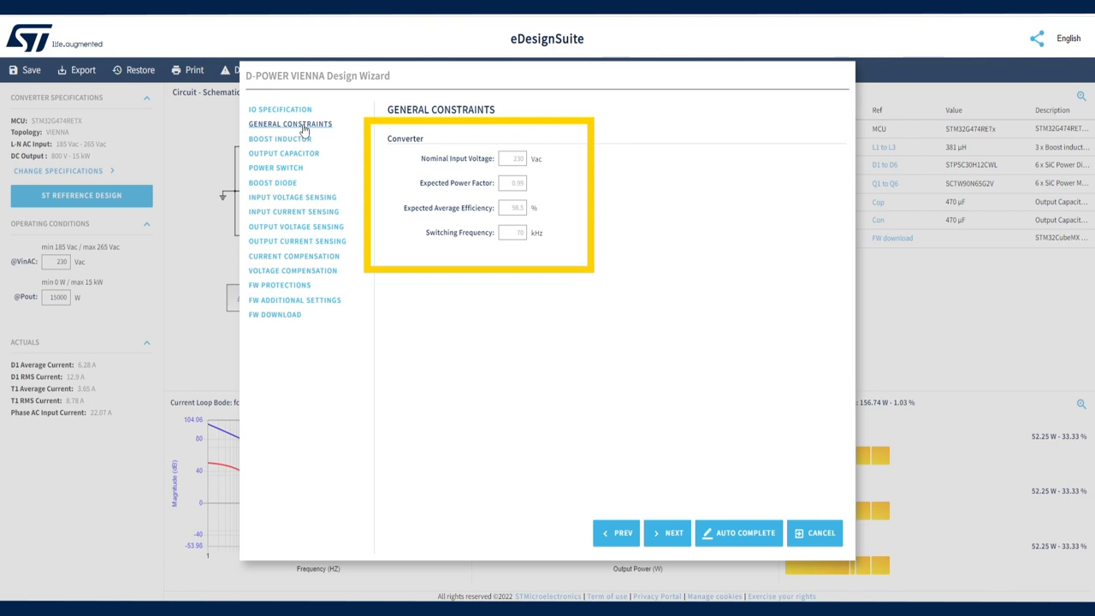
mouse_move(471, 224)
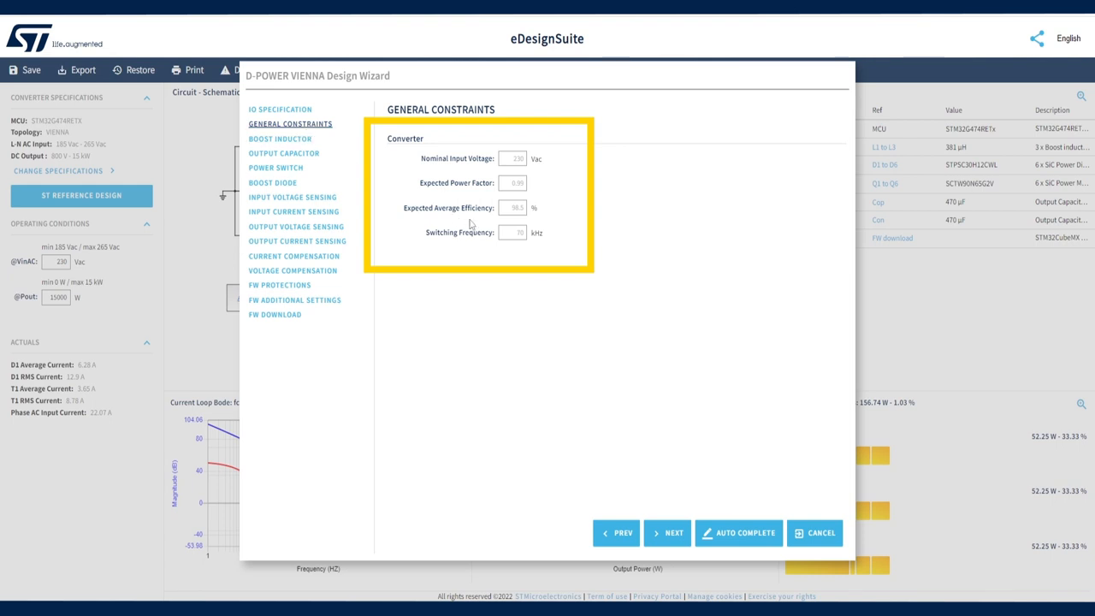
click(512, 232)
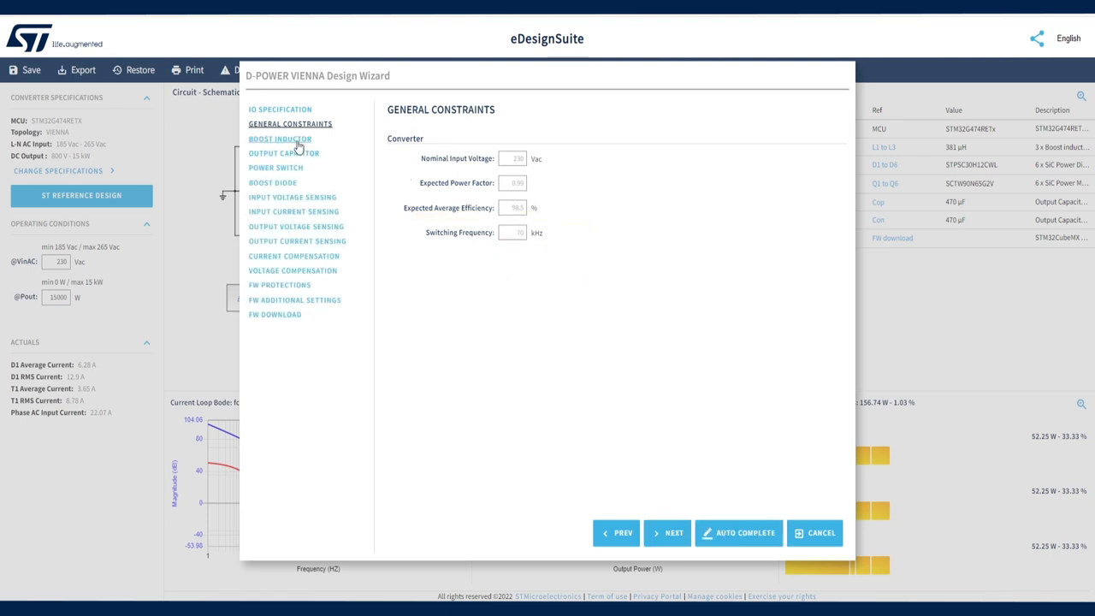
click(280, 139)
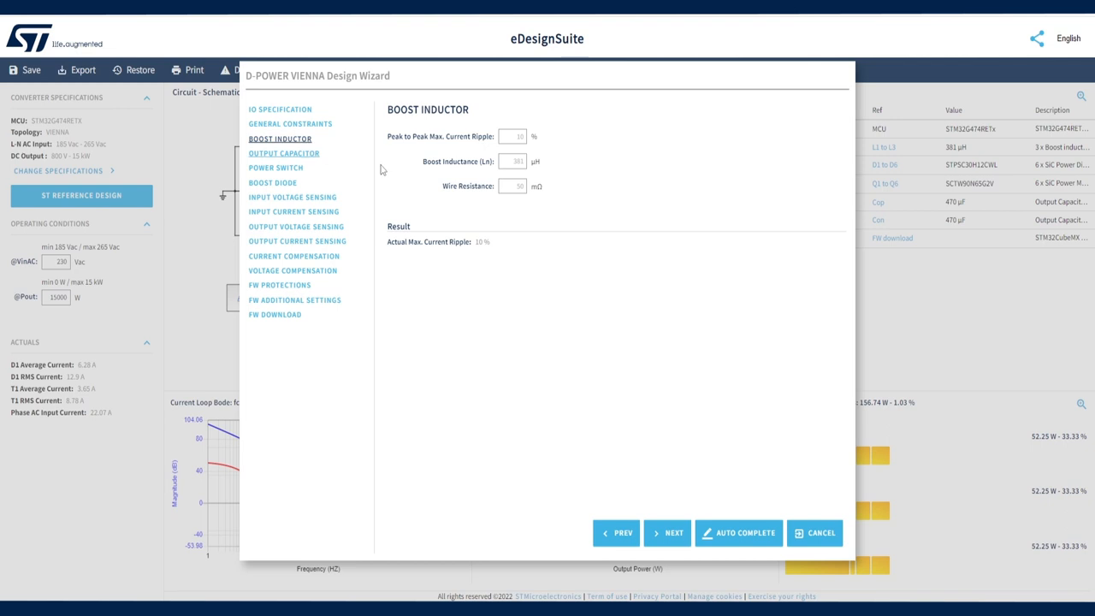
mouse_move(499, 195)
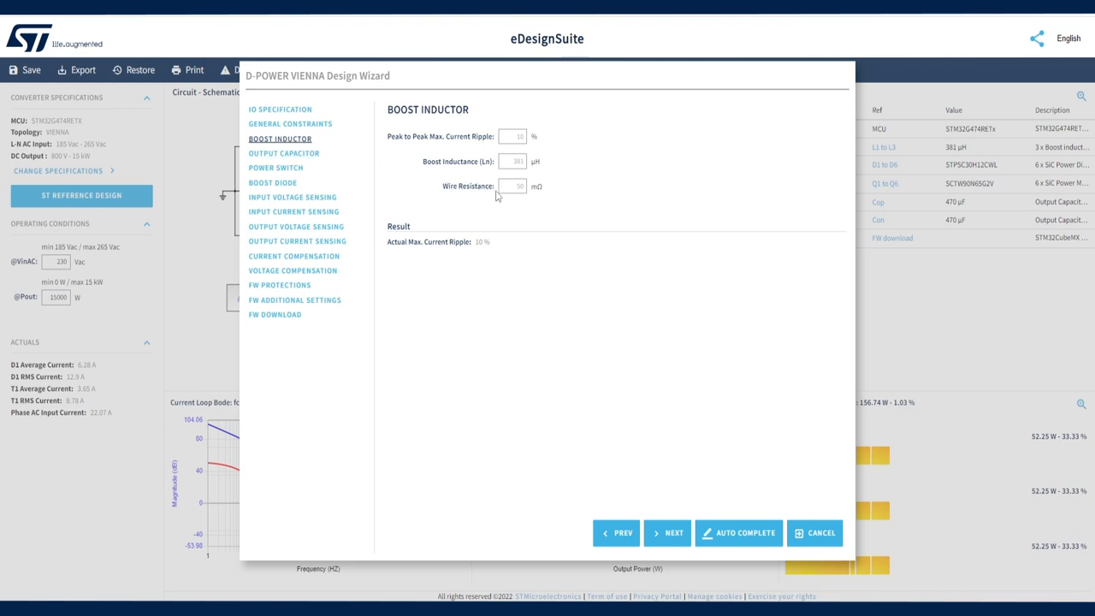
click(514, 161)
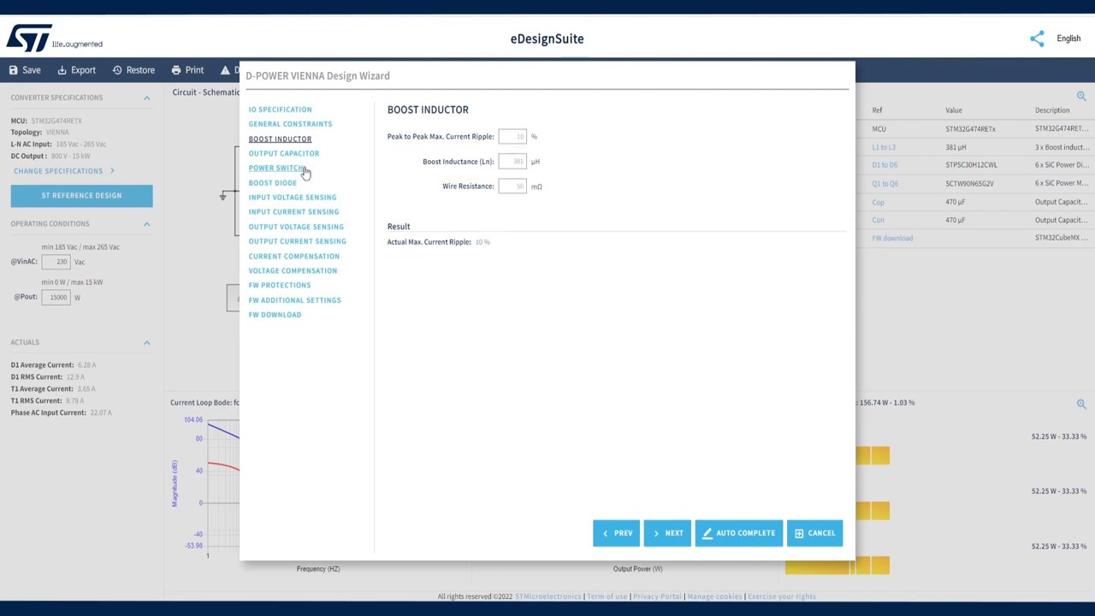
Check the Output Capacitor step (470 µF, 1.98% ripple) and move on to Power Switch
click(283, 153)
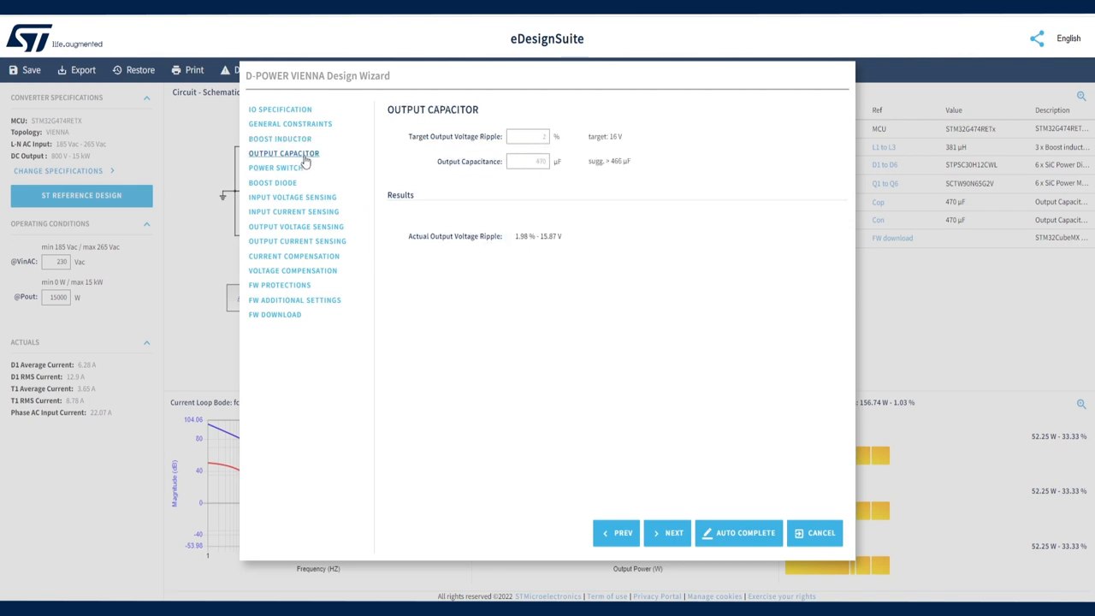
click(531, 137)
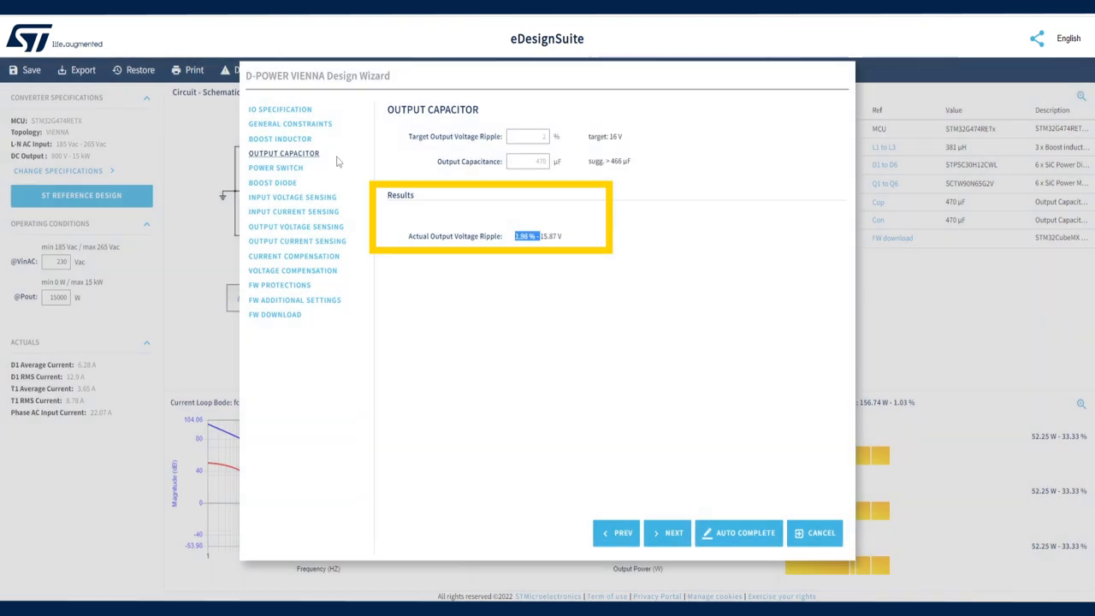
click(275, 167)
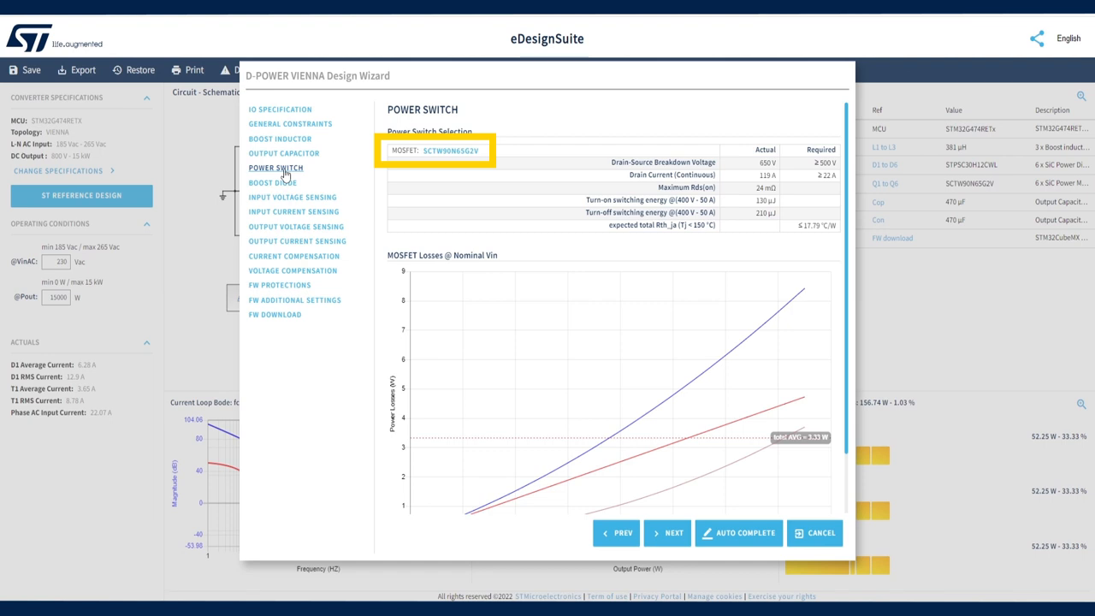
mouse_move(292, 178)
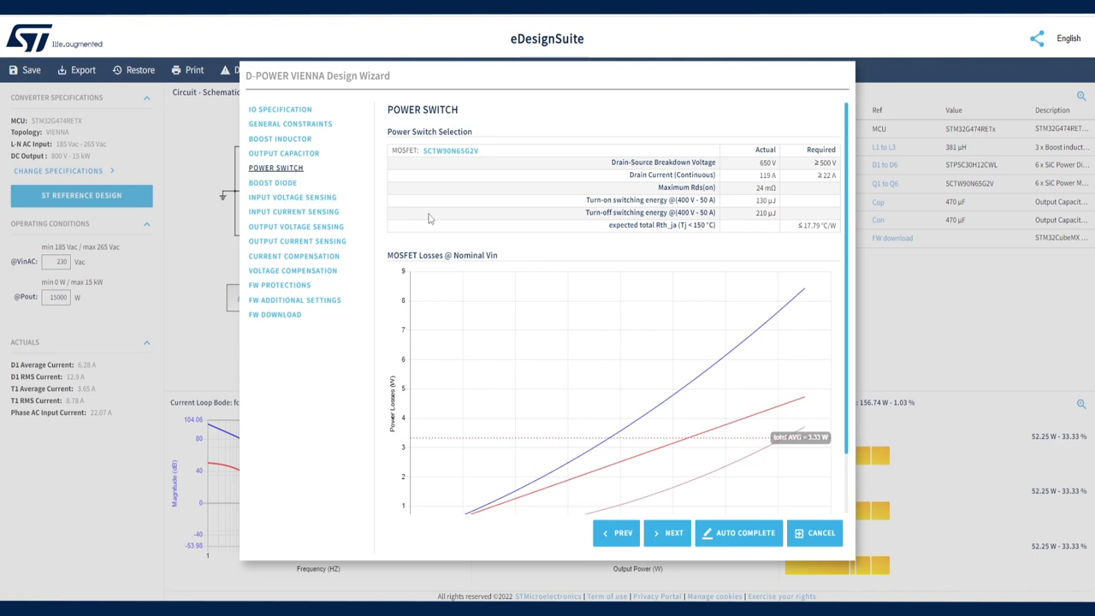
mouse_move(535, 231)
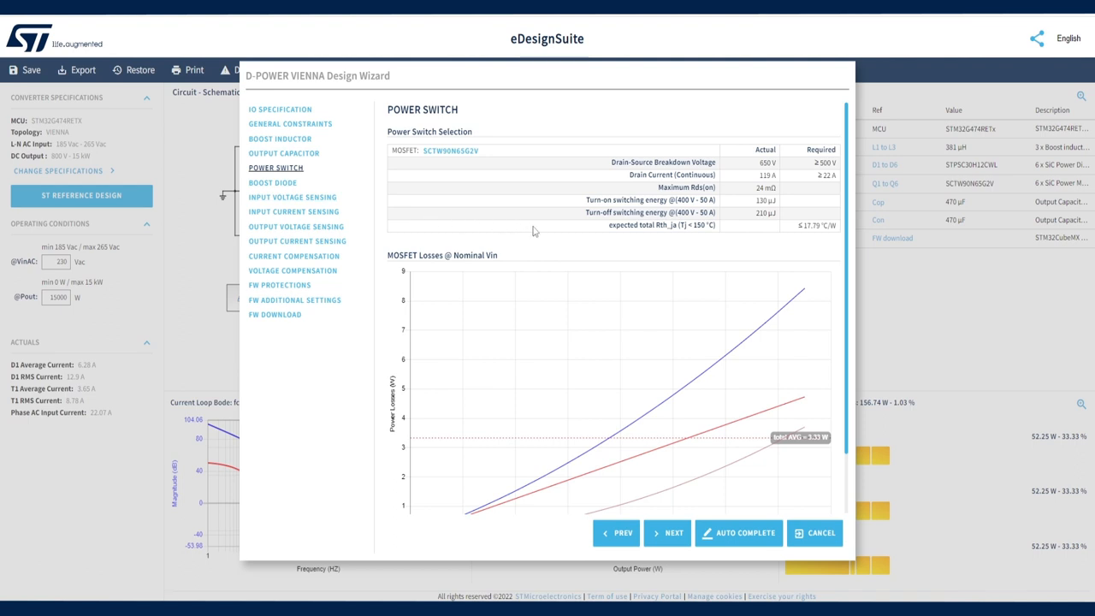
mouse_move(547, 238)
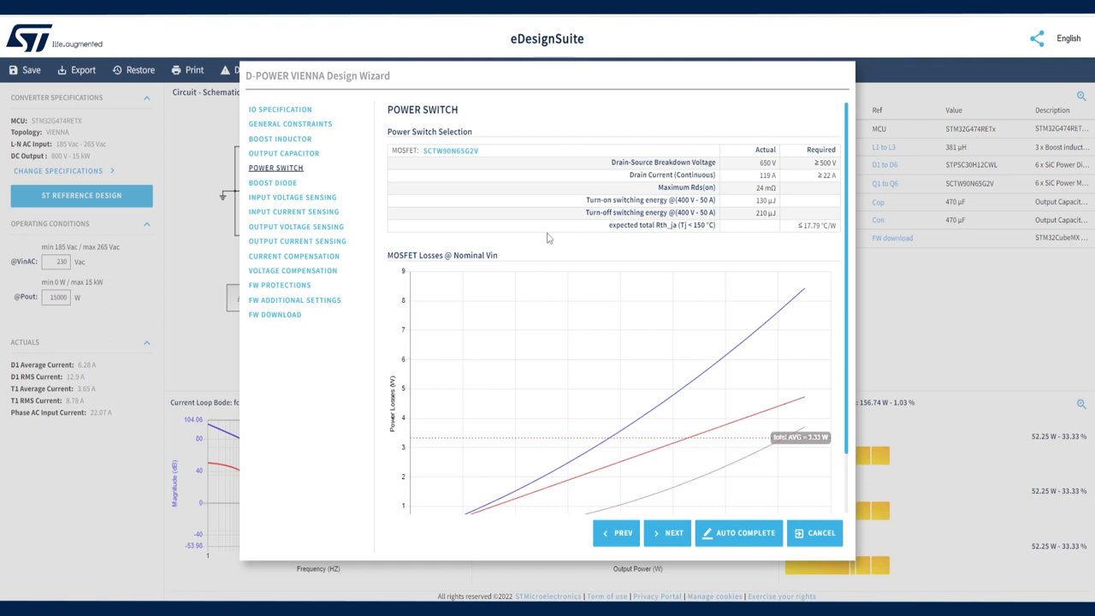
Scroll to the MOSFET Losses chart showing 3.33 W total average up to 15 kW
scroll(down, 3)
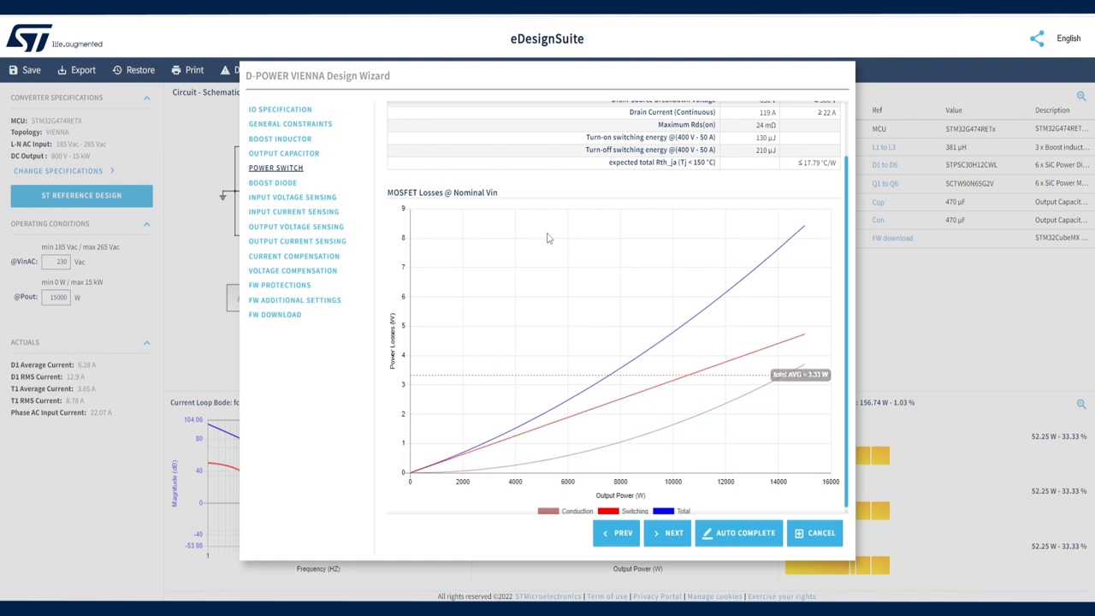
scroll(down, 3)
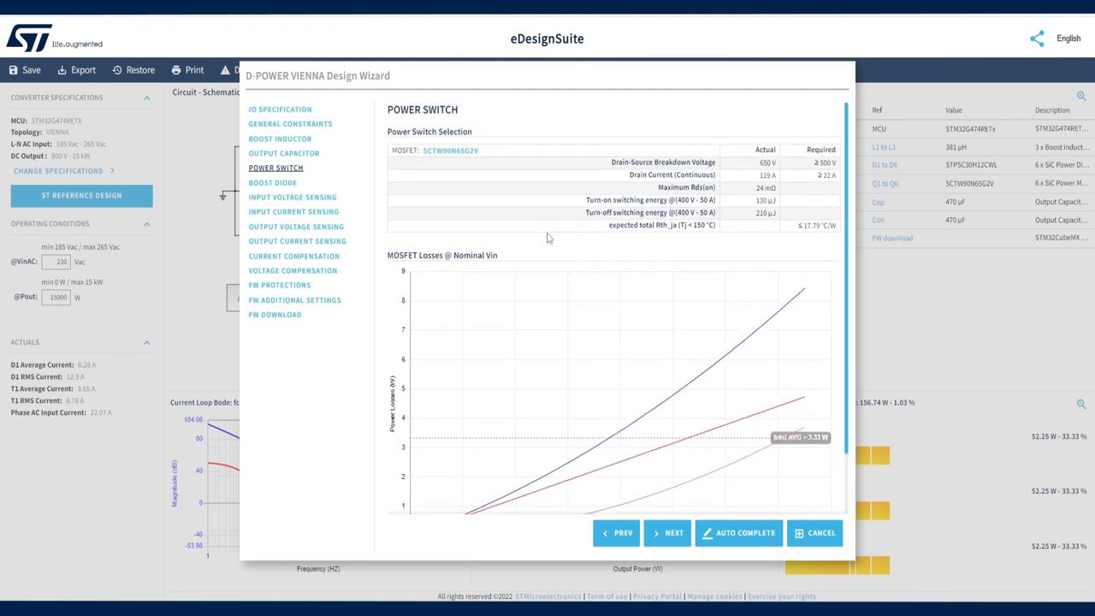
Bring up the Switch Mosfet selection list of SiC alternatives to SCTW90N65G2V
click(449, 150)
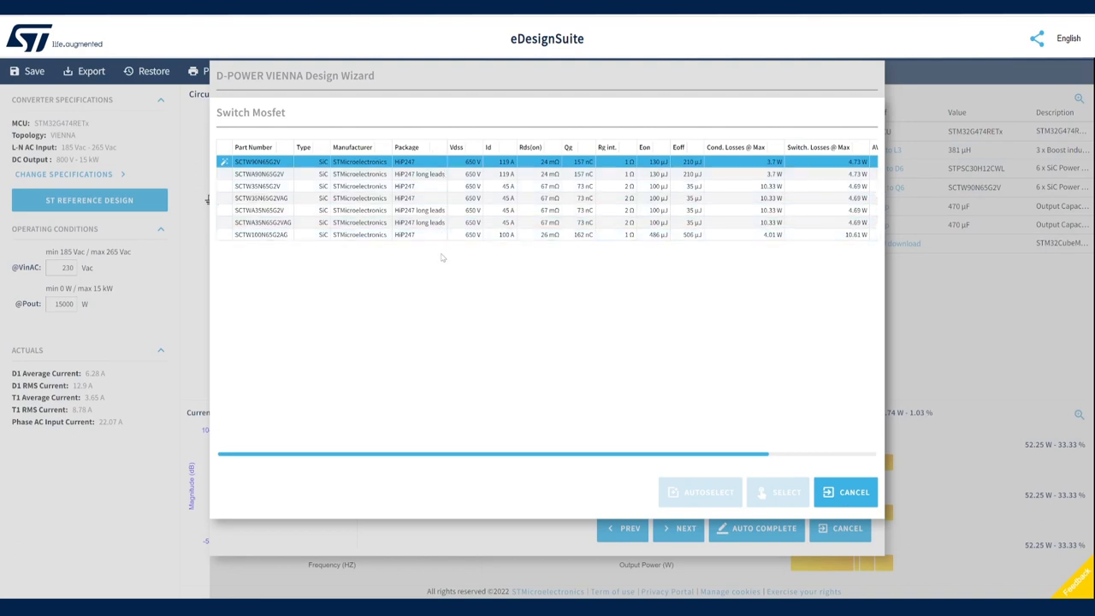
mouse_move(442, 262)
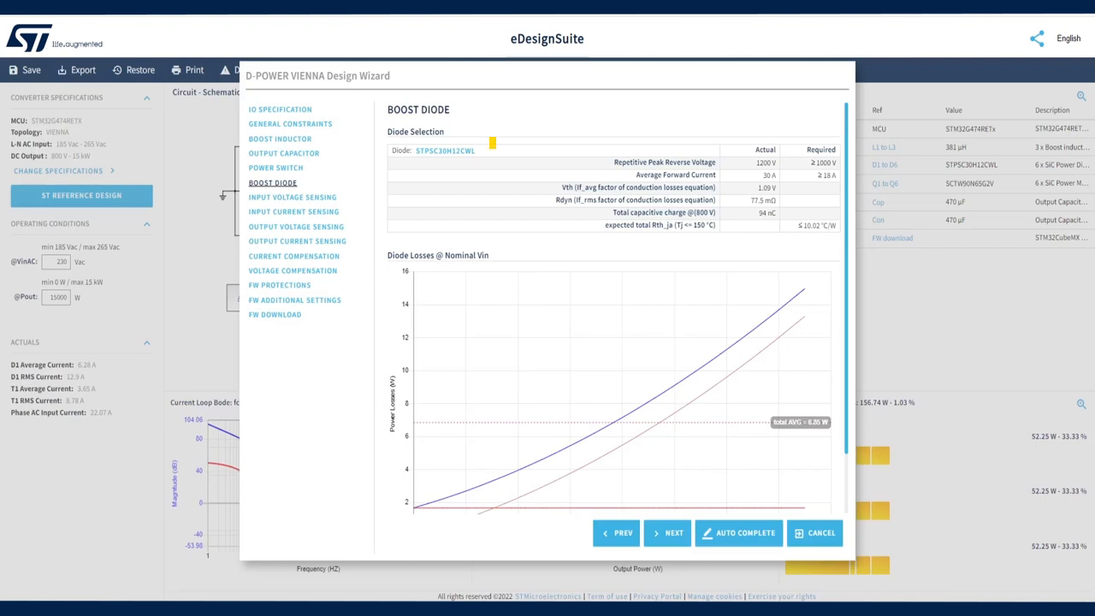
Review the Boost Diode step with the STPSC30H12CWL (1200 V, 30 A) and its losses chart
click(461, 150)
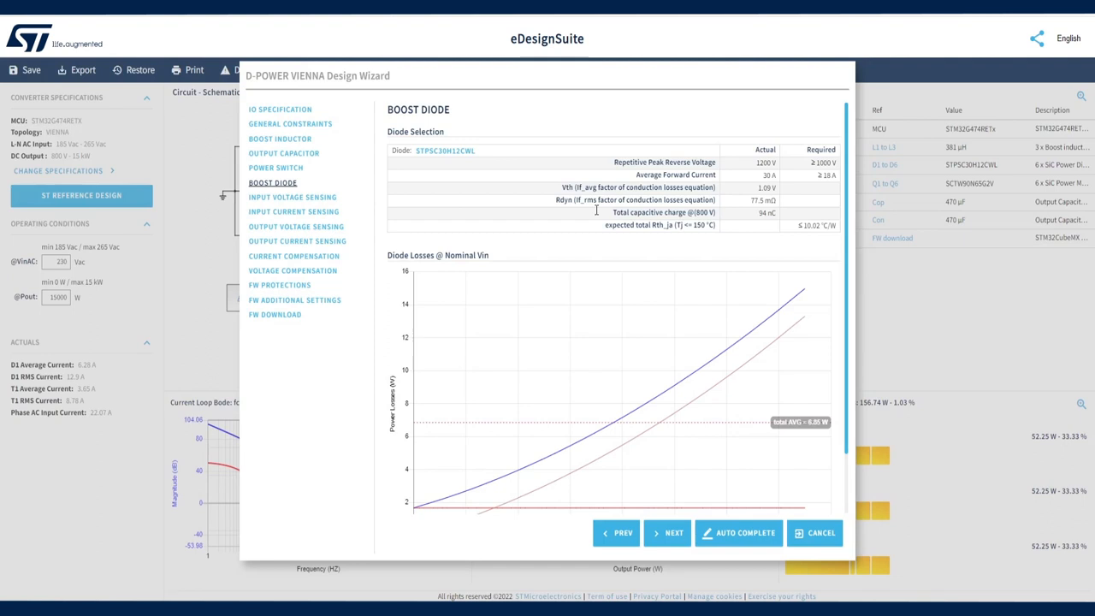
mouse_move(316, 231)
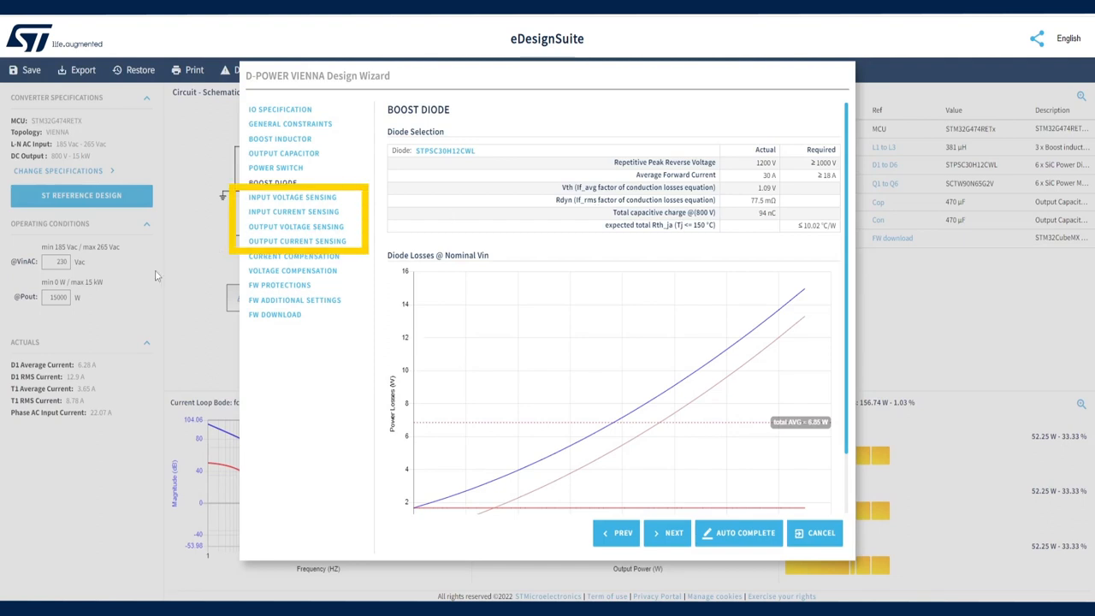
mouse_move(140, 283)
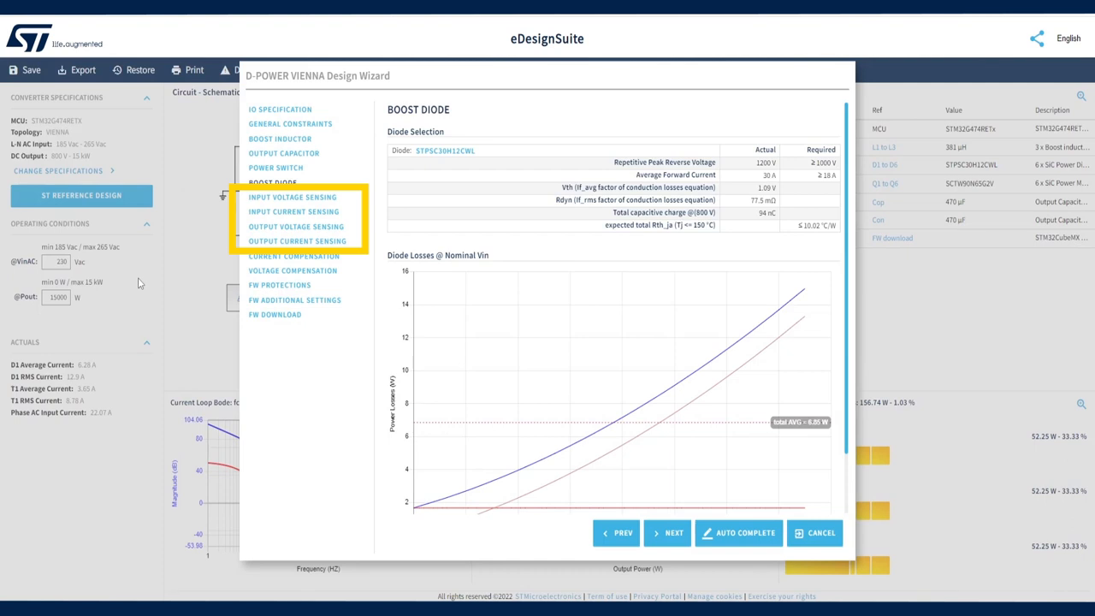
mouse_move(146, 284)
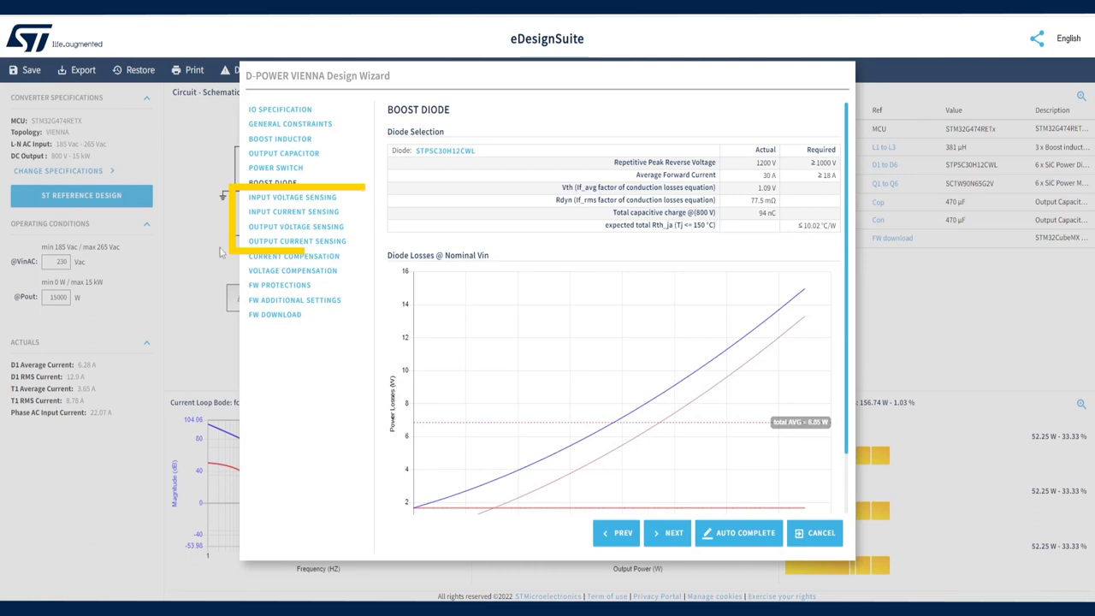
mouse_move(289, 230)
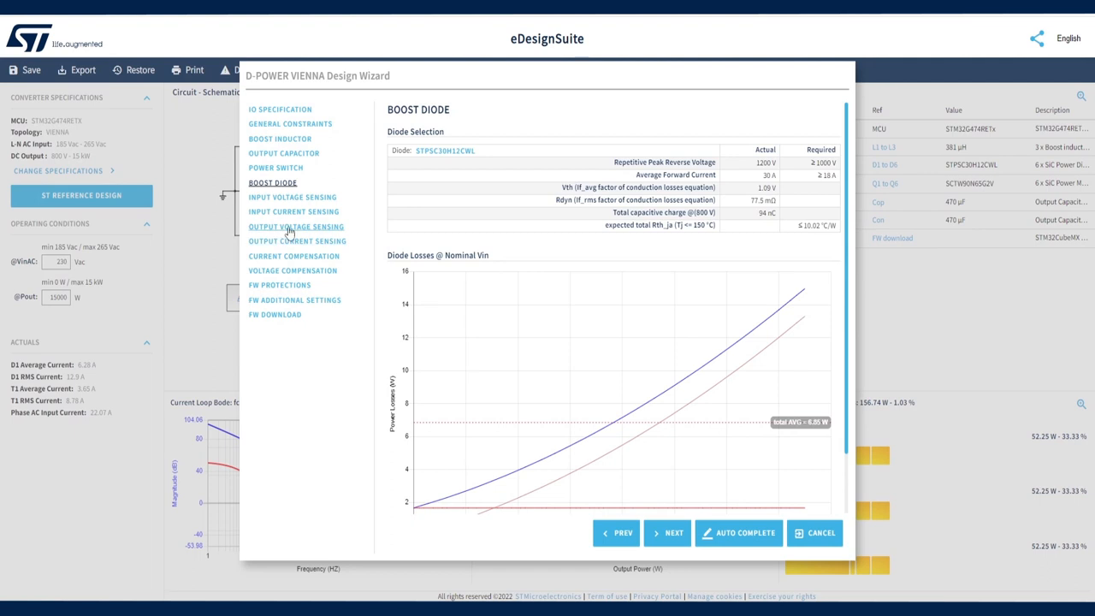
mouse_move(301, 203)
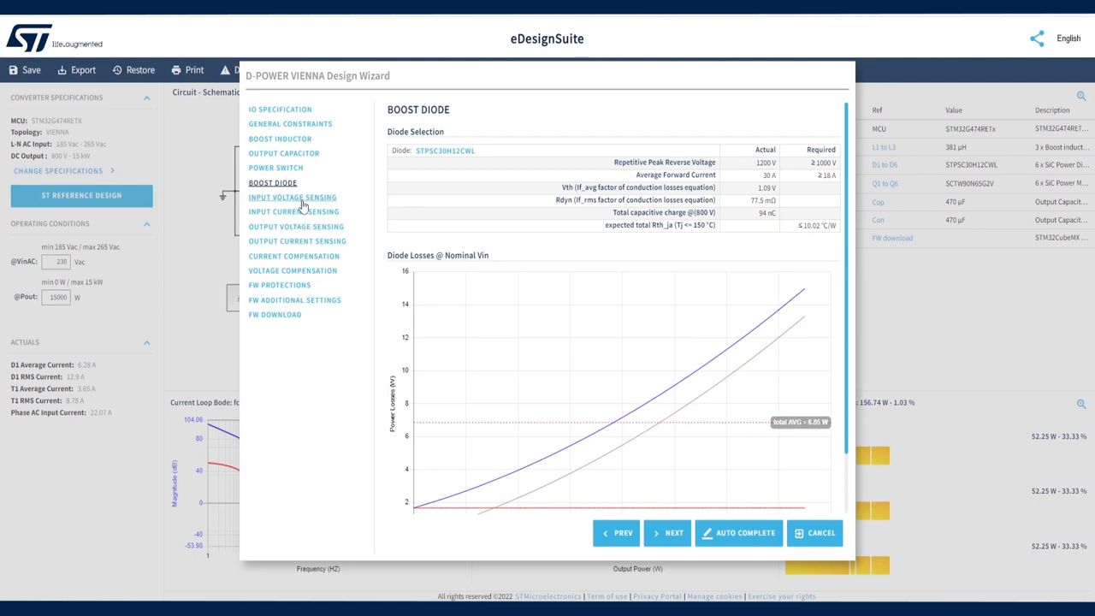
On Input Voltage Sensing, try 40 in Absolute Maximum Input Voltage, watching the 3 MΩ/1.96 kΩ divider recalculate before 382 V returns
click(292, 197)
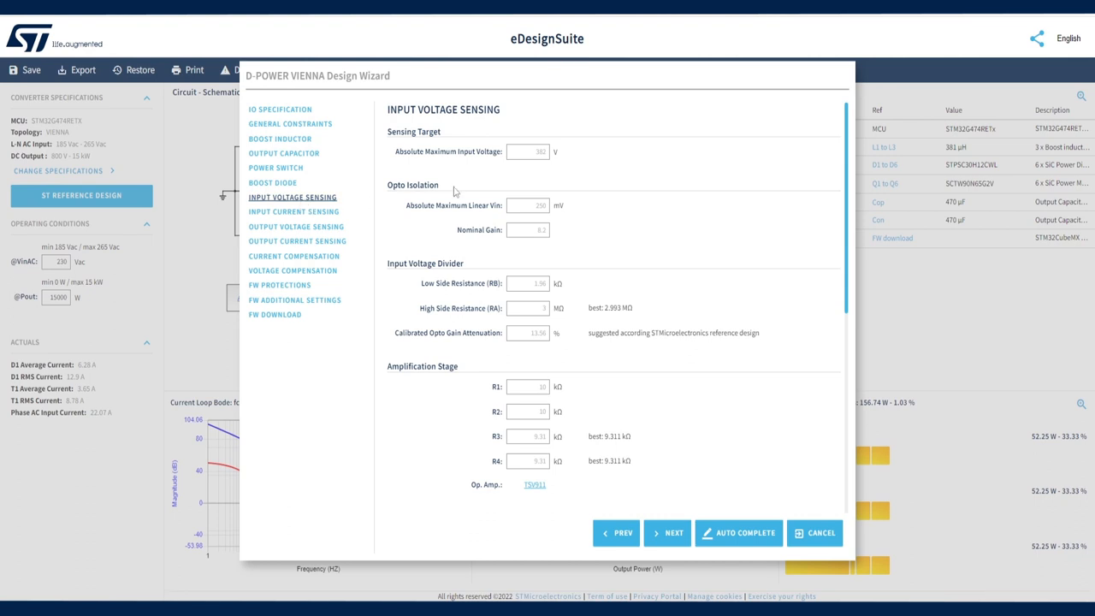
scroll(down, 3)
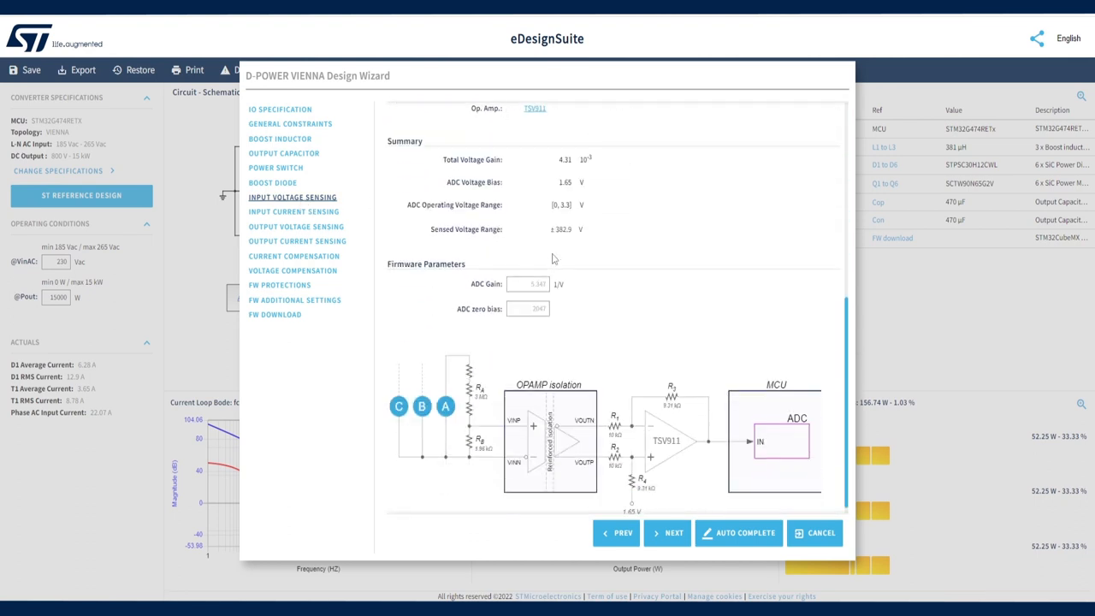
scroll(down, 3)
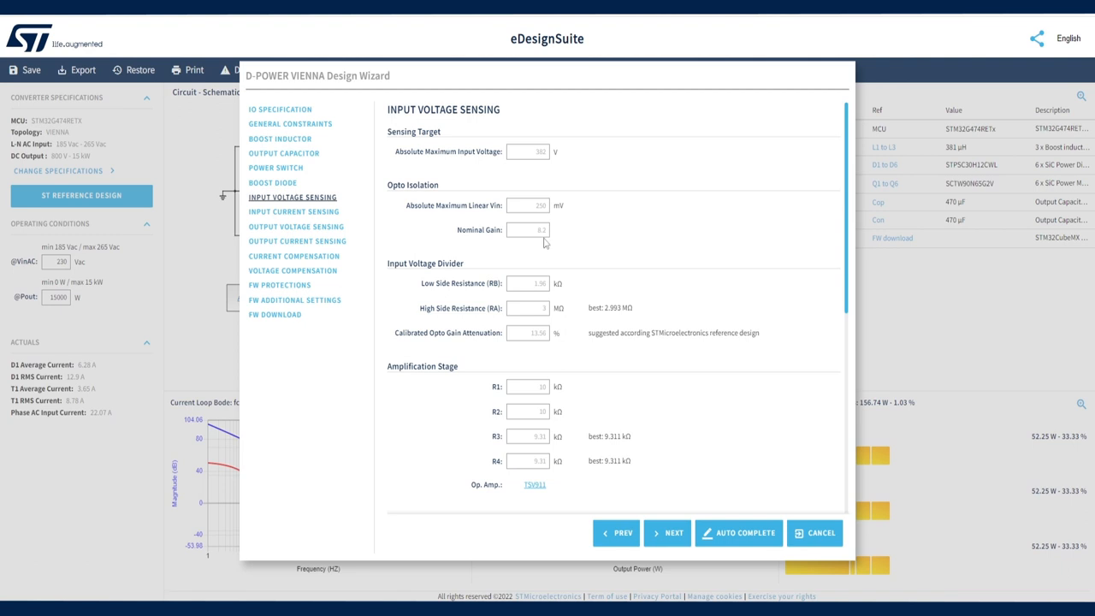
click(528, 151)
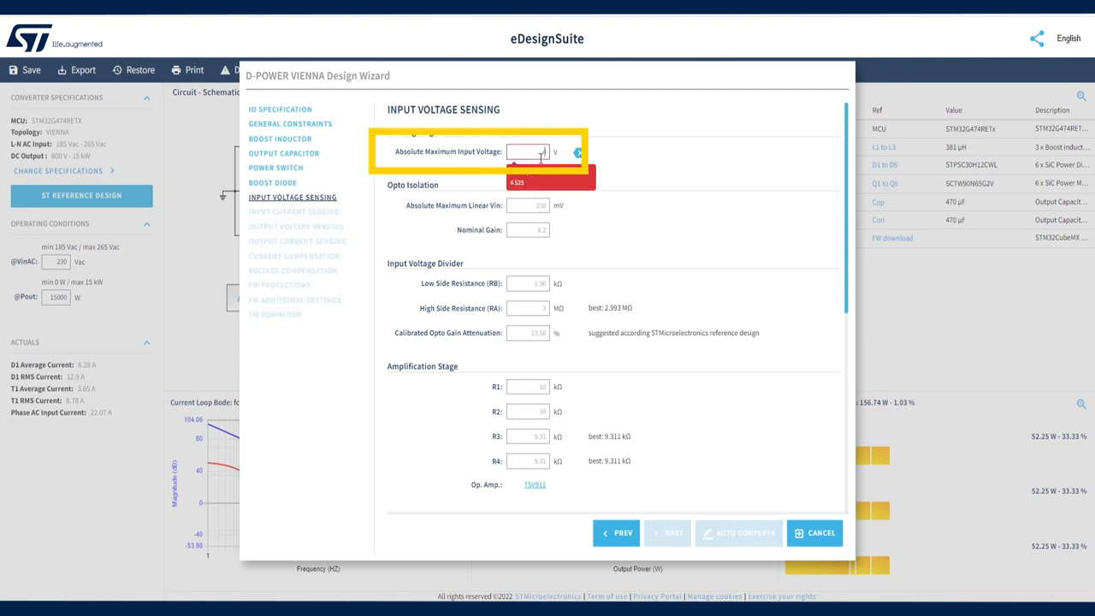
text(40)
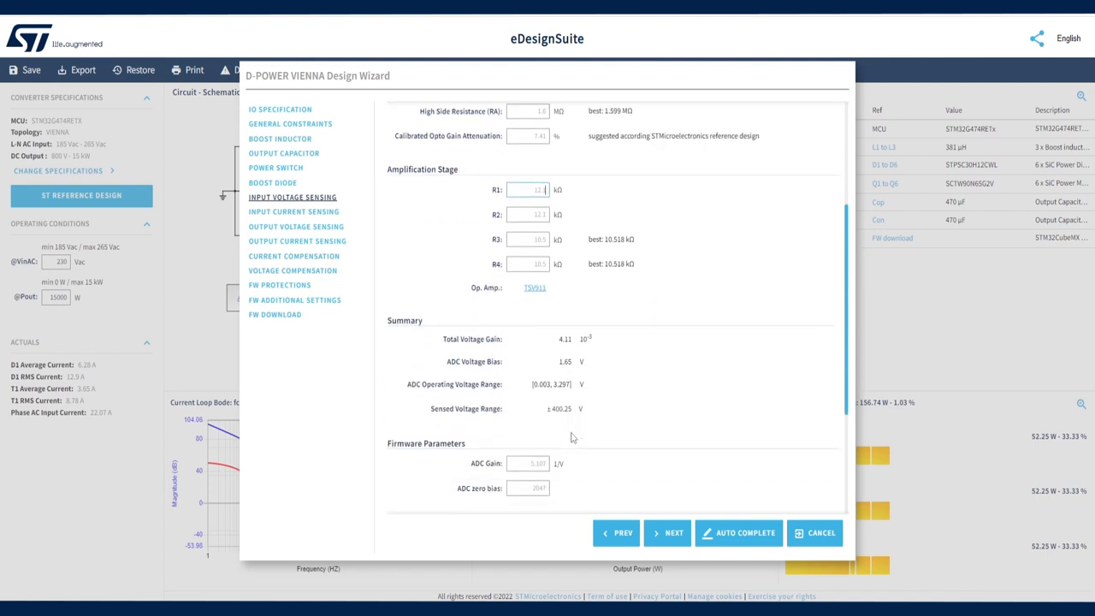
scroll(down, 3)
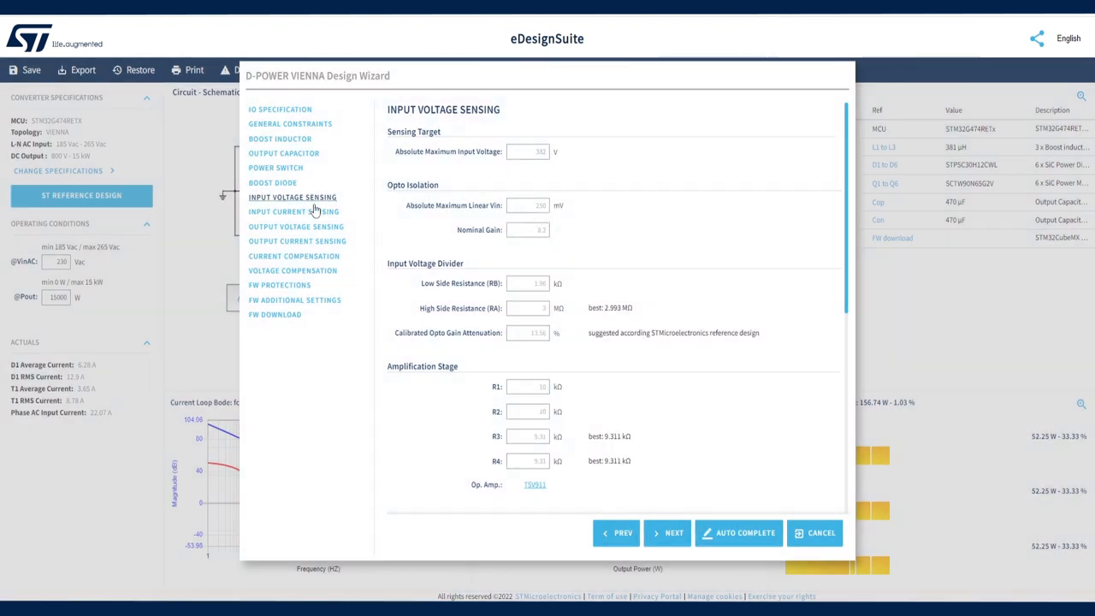
Scroll through Input Current, Output Voltage and Output Current Sensing, then follow the op-amp's product link
click(293, 211)
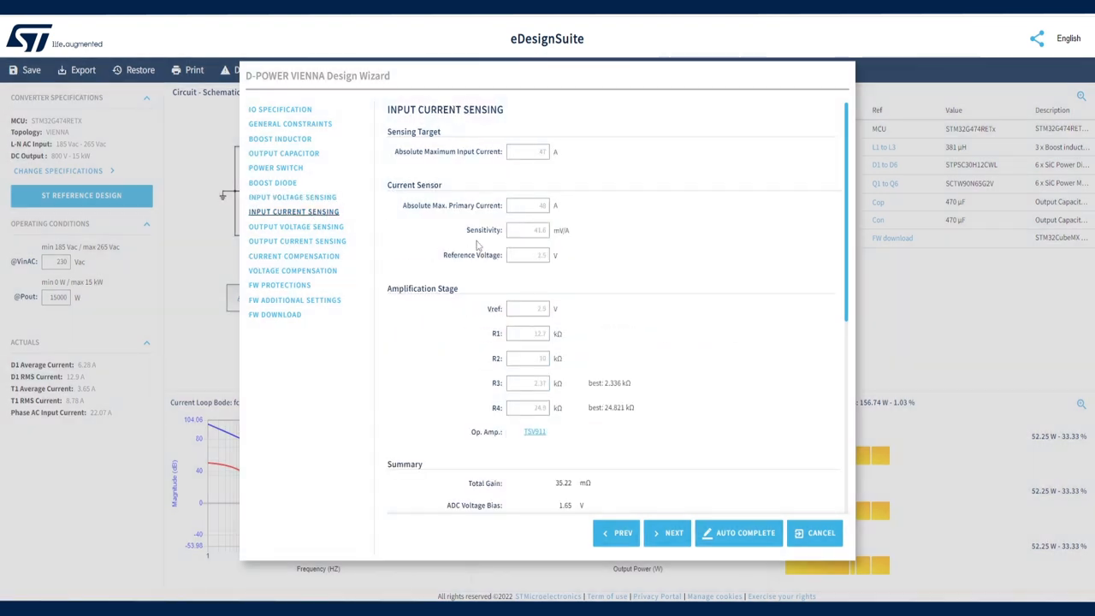
scroll(down, 3)
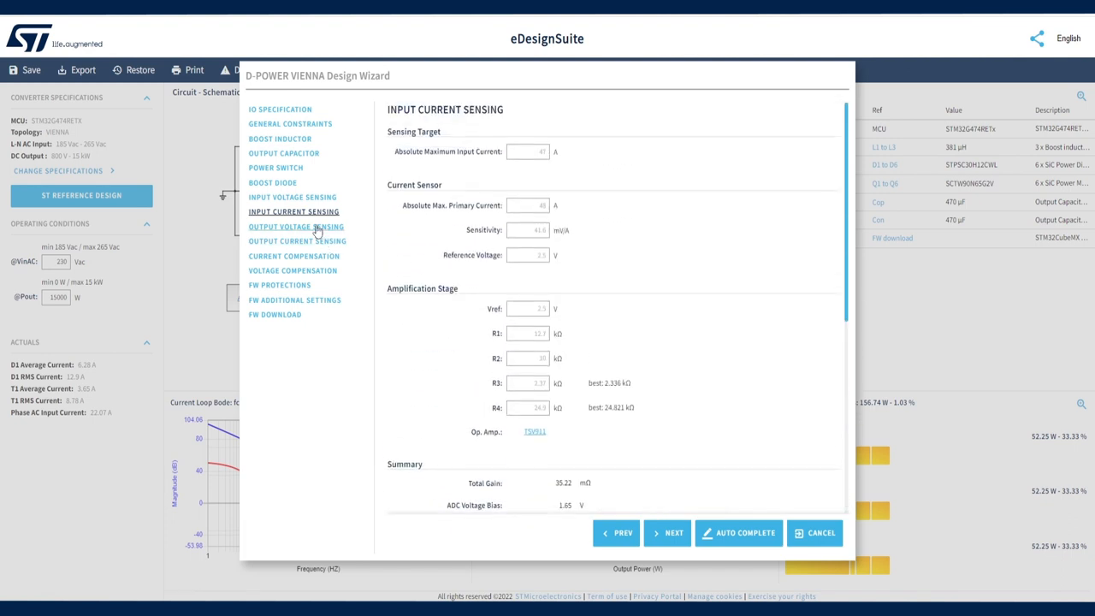
click(296, 226)
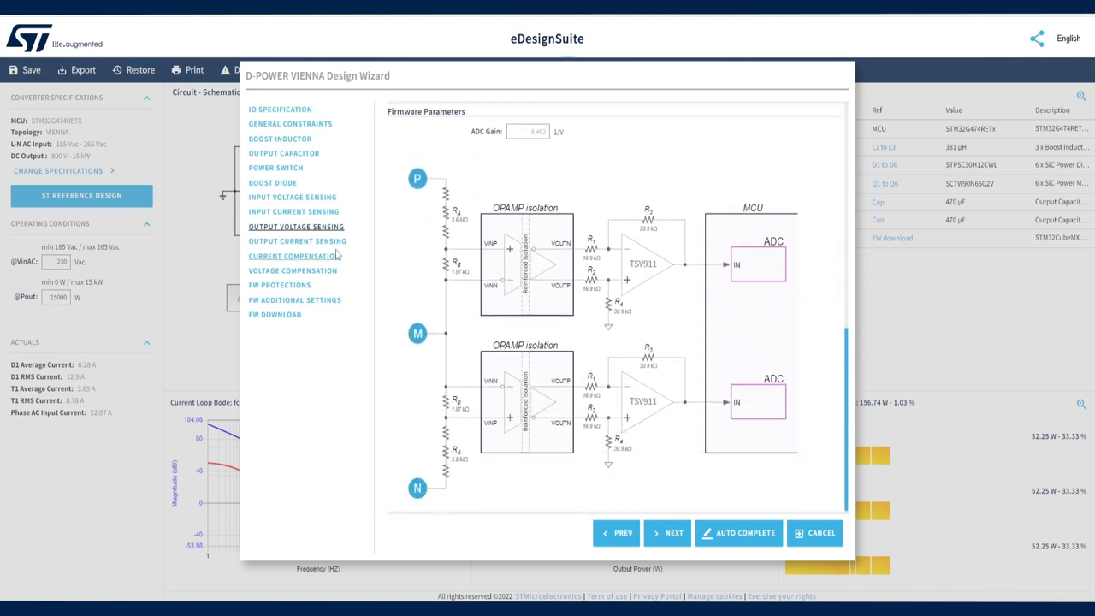
click(297, 241)
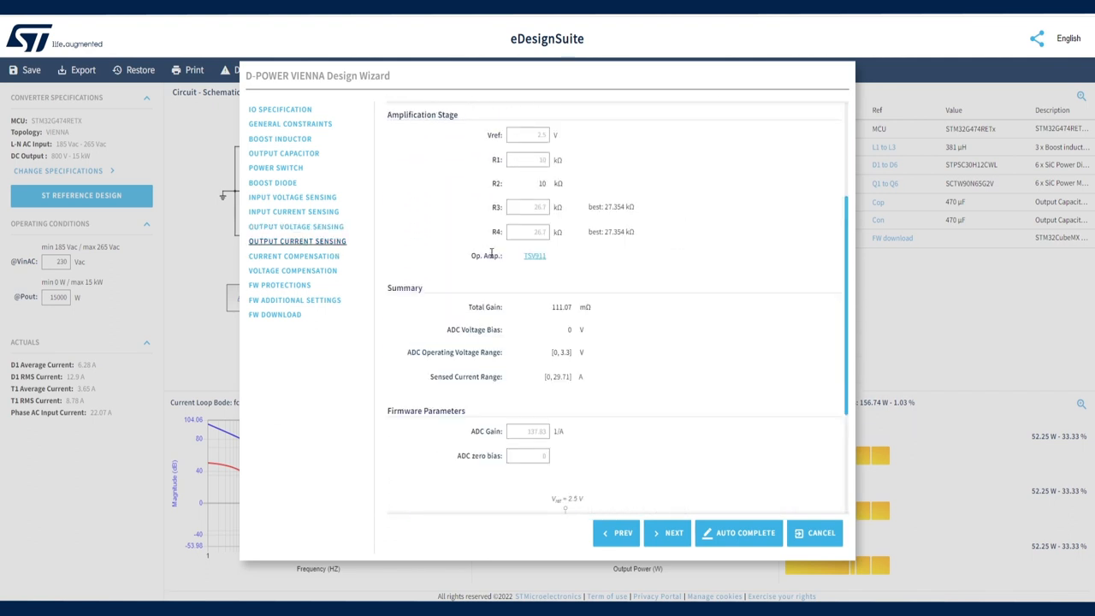
scroll(down, 3)
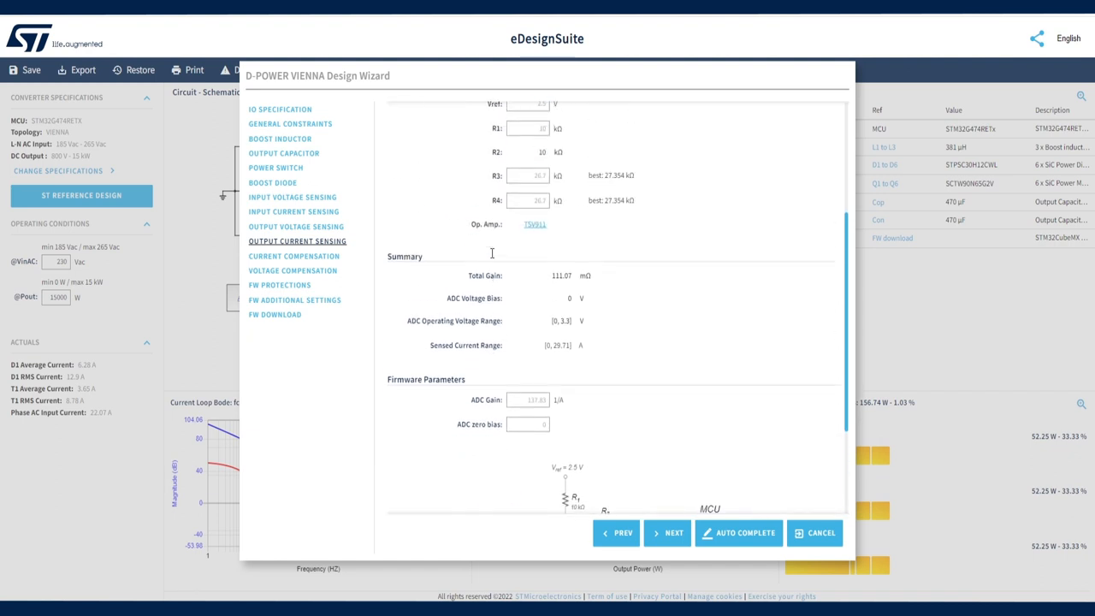
click(535, 224)
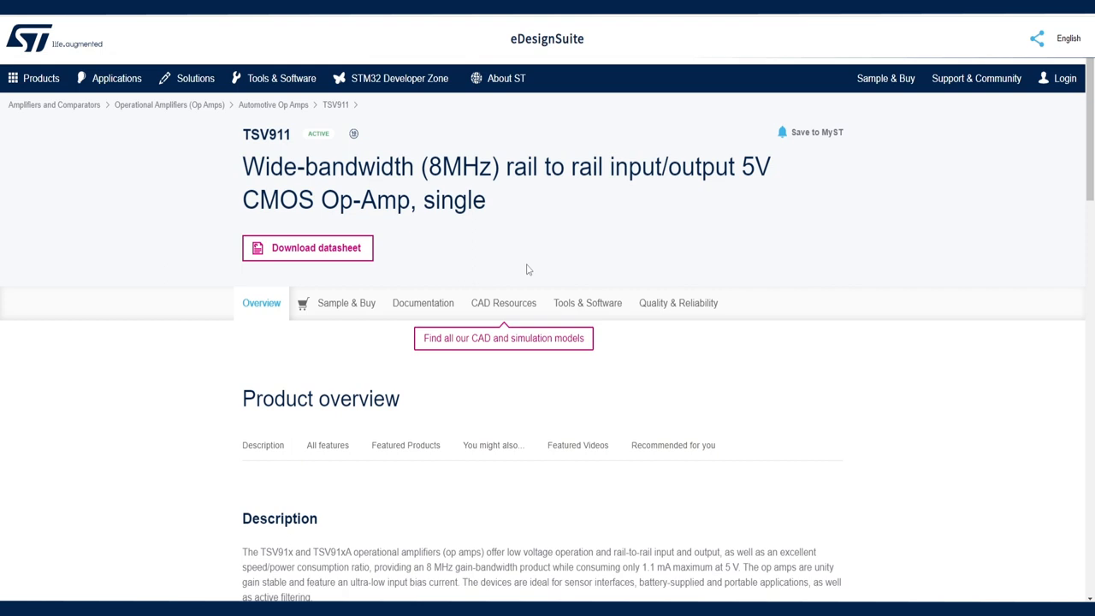
Scroll the TSV911 page through Product overview, Description and All features
scroll(down, 3)
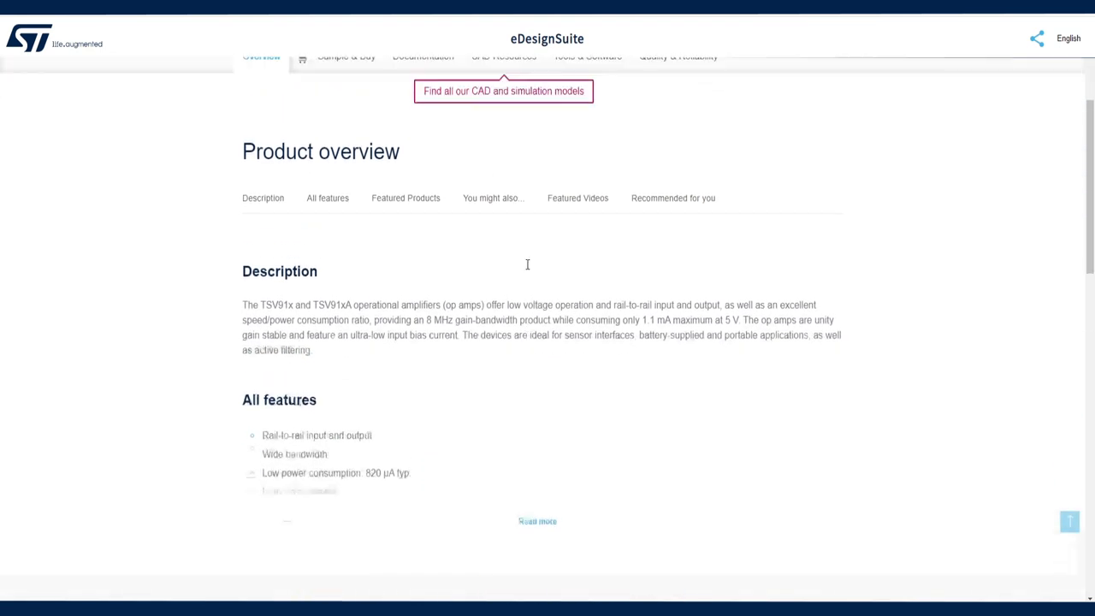
scroll(up, 3)
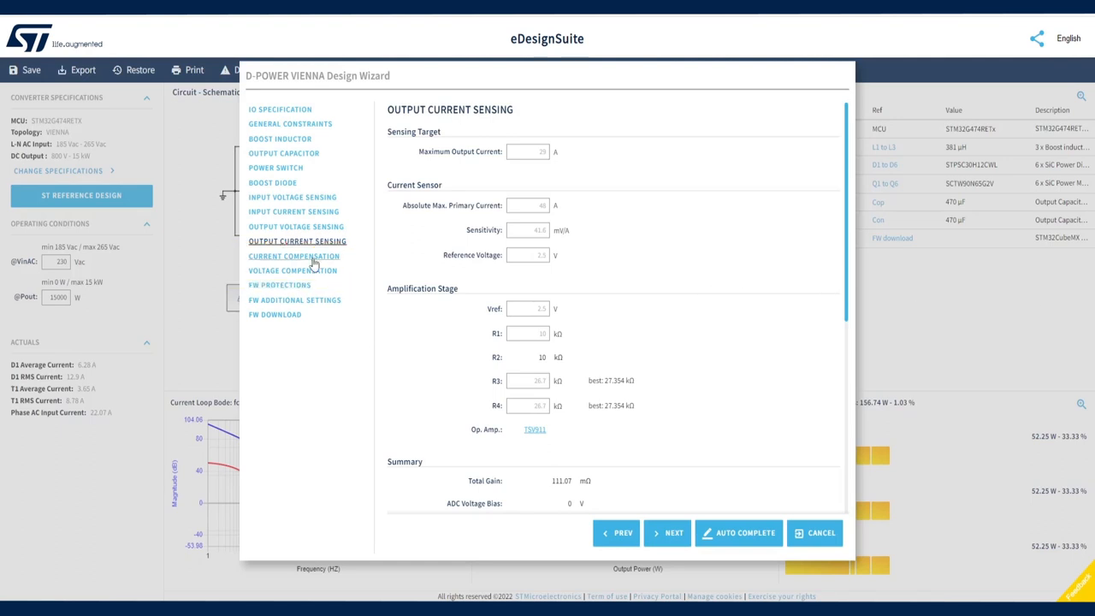
On Current Compensation, enter 3 kHz as the current-loop bandwidth target
click(293, 255)
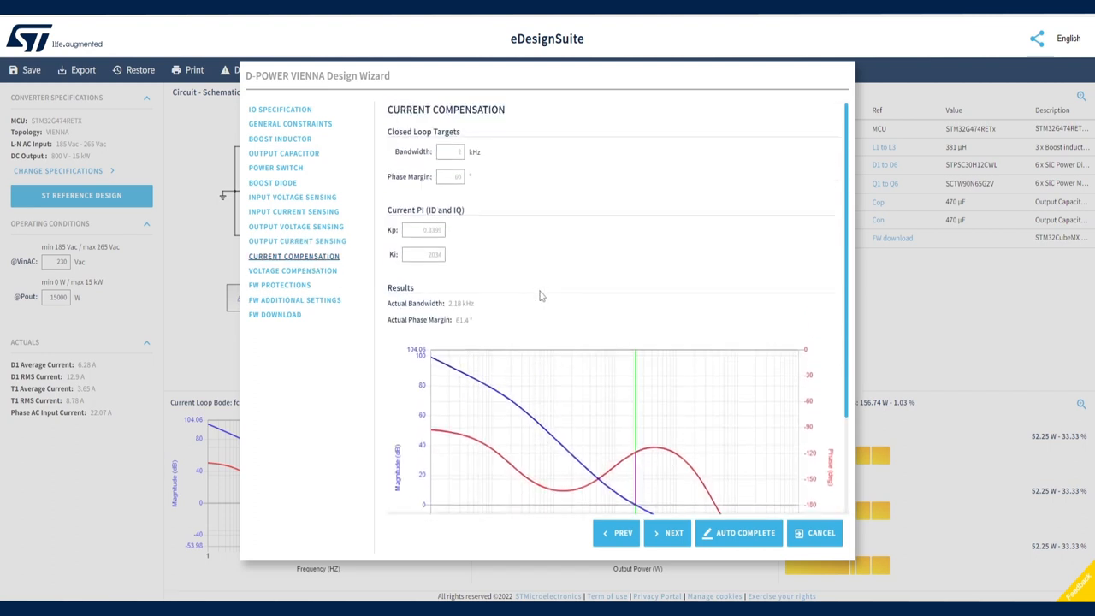
click(451, 151)
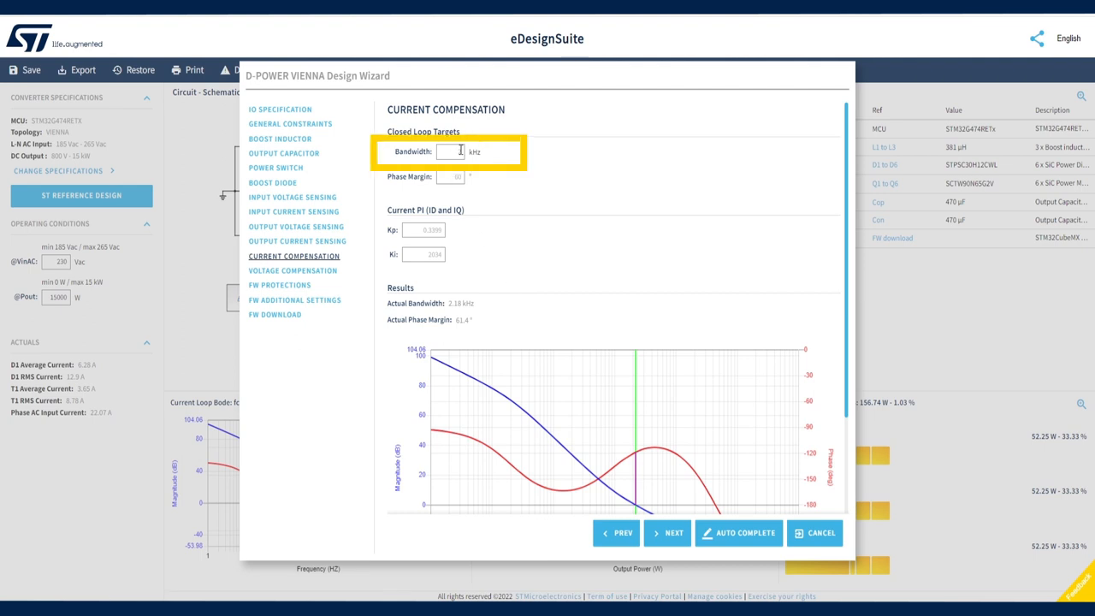
text(3)
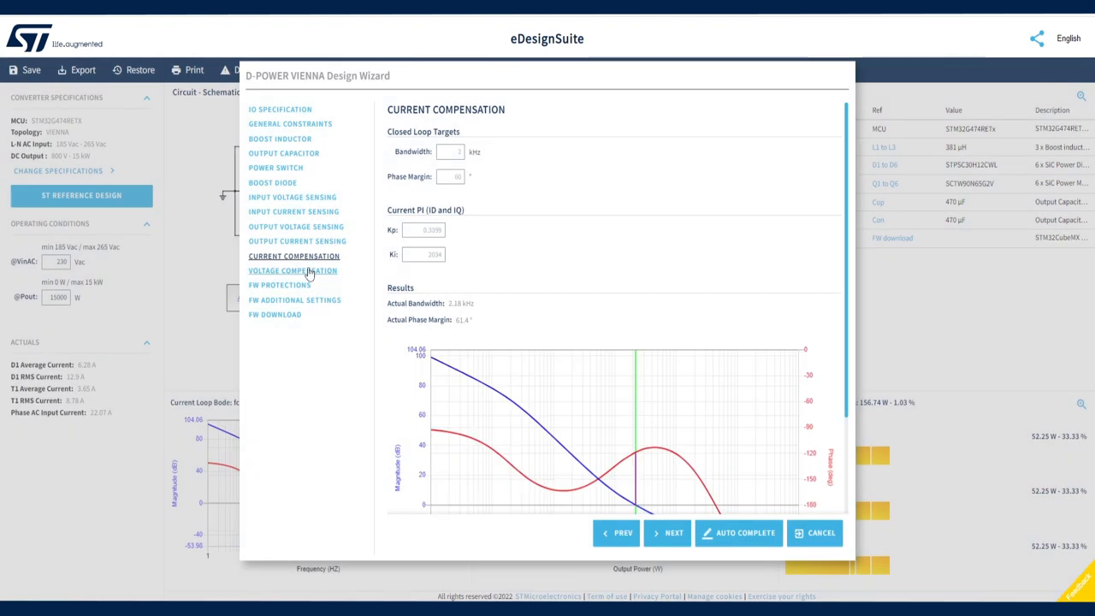
View Voltage Compensation (10 Hz, 60° margin), then FW Protections with its 40 A OCP threshold
click(292, 270)
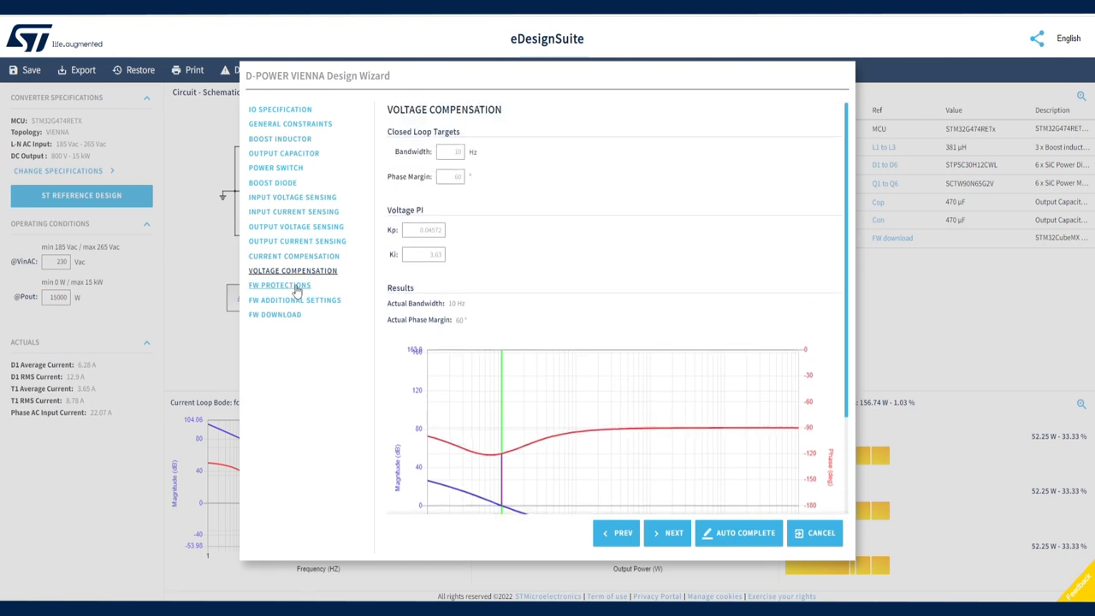
click(279, 285)
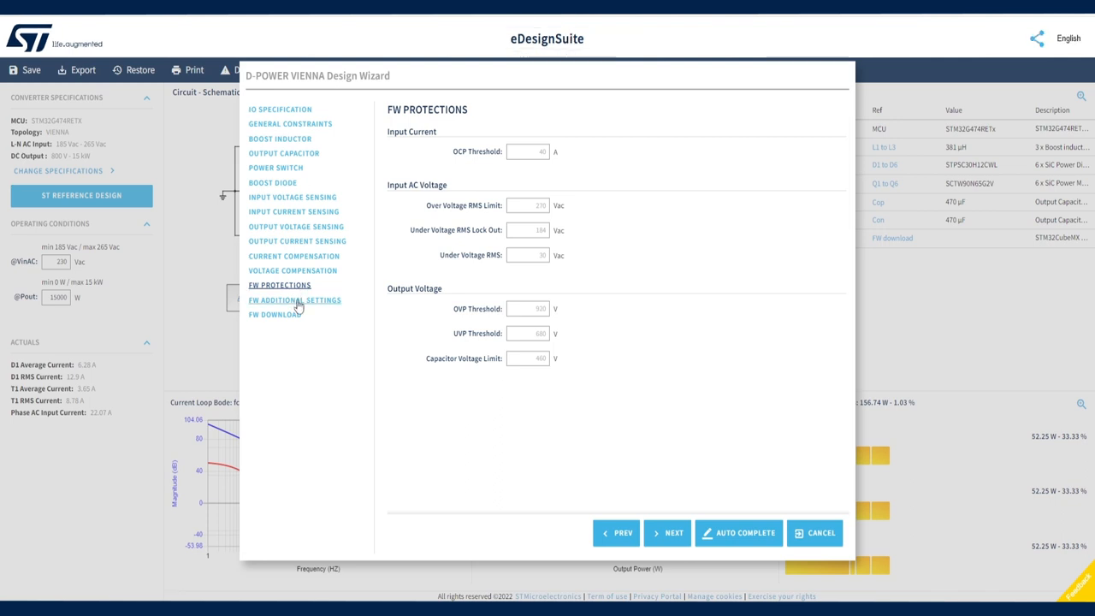
Scroll FW Additional Settings through loop configuration, burst control, telemetry, PLL and PWM driving
click(295, 299)
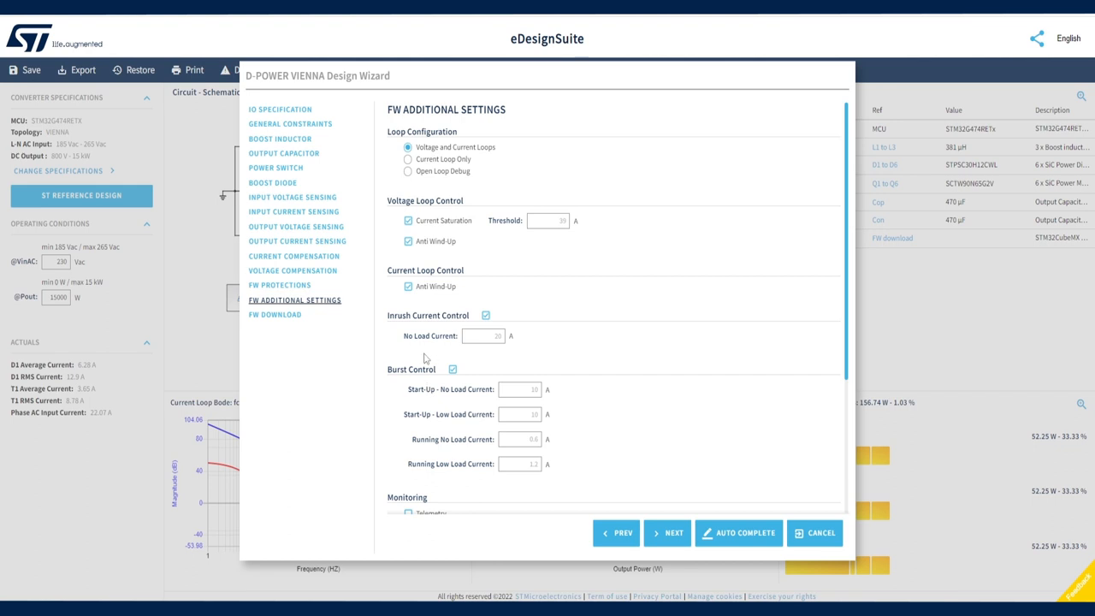
mouse_move(478, 202)
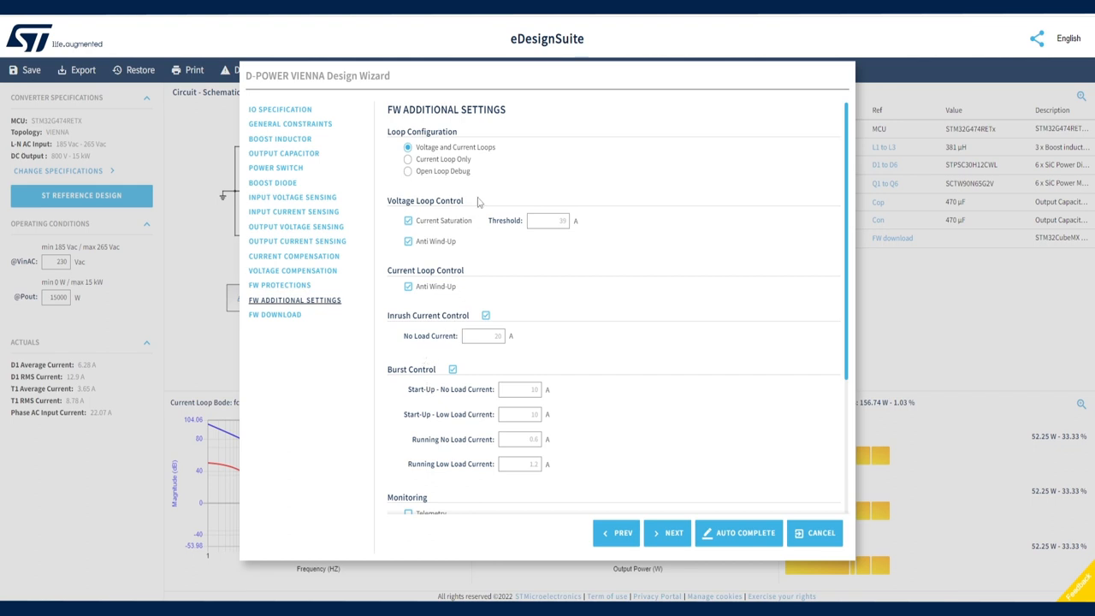
mouse_move(477, 176)
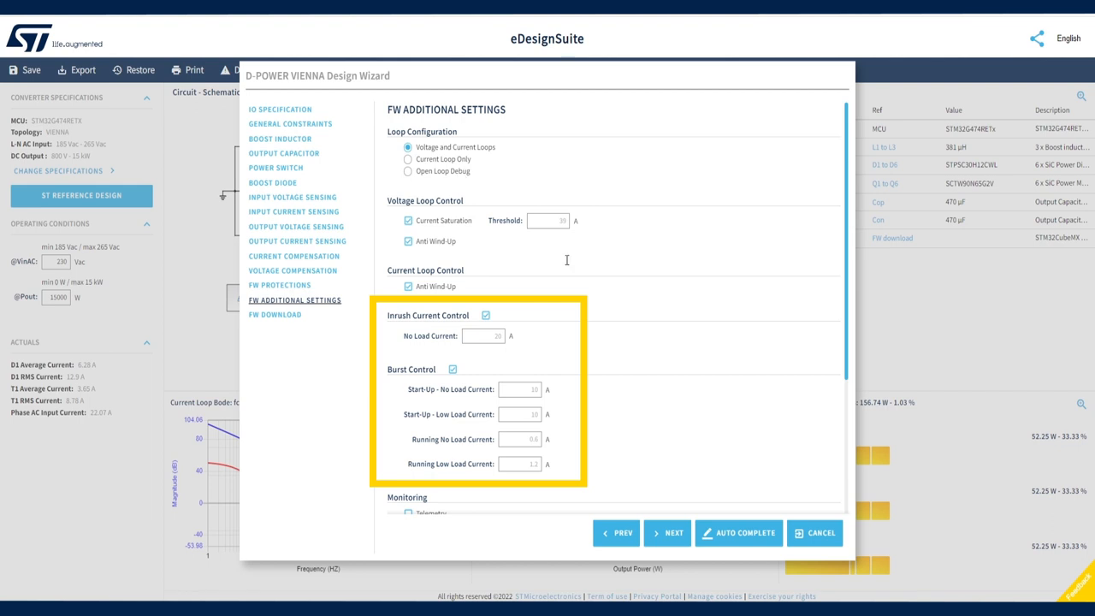
mouse_move(629, 297)
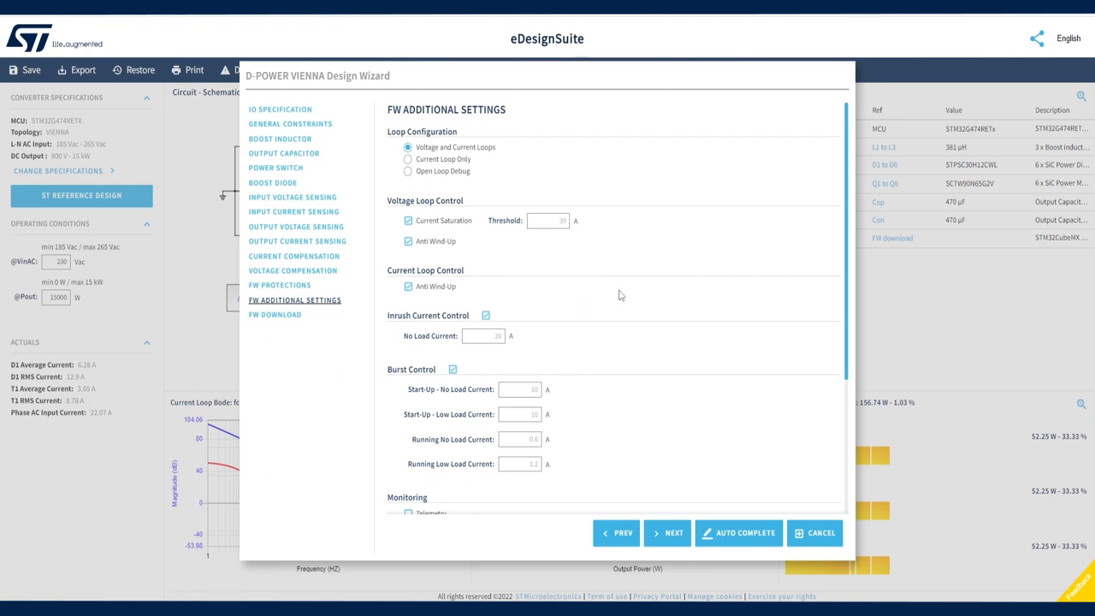
scroll(down, 3)
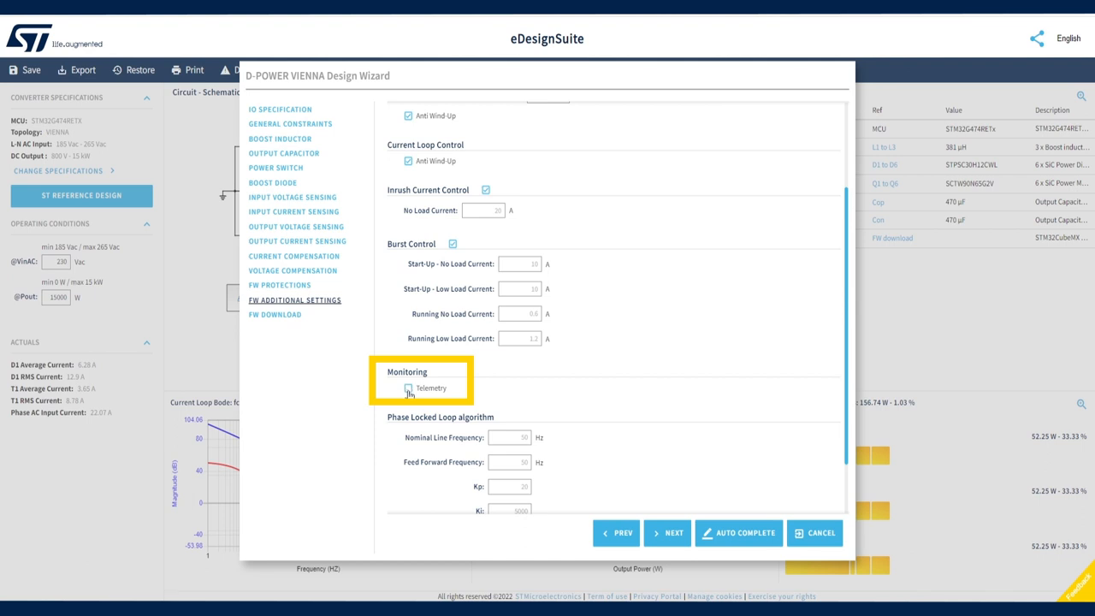
scroll(down, 3)
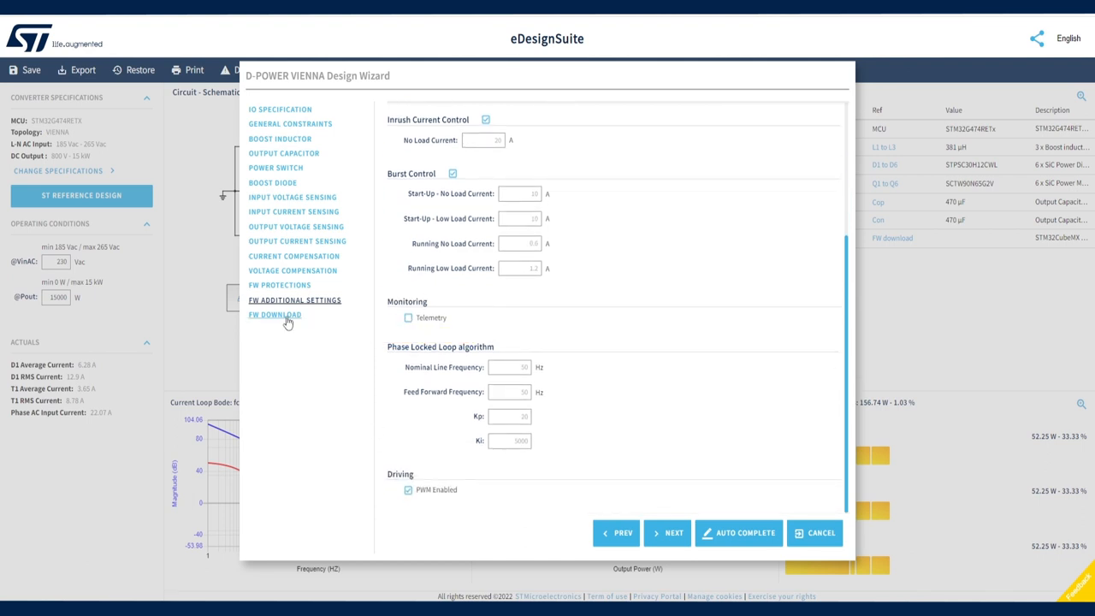
Go to FW Download, fetch the firmware files and bring up STM32CubeMX's home screen
click(274, 314)
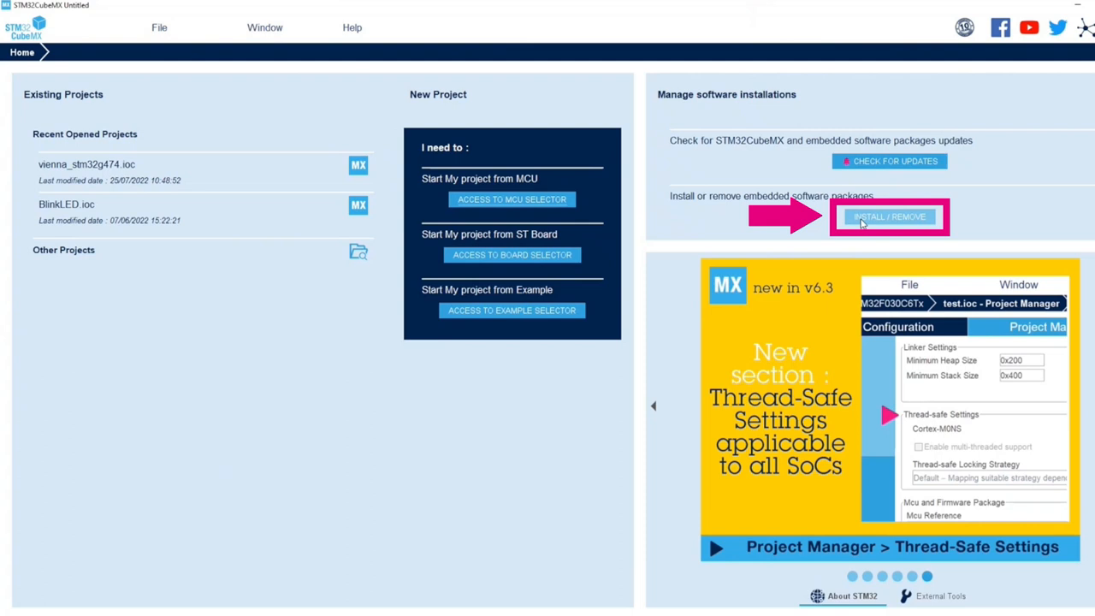
Install the STMicroelectronics_DPC_Vienna pack 1.0.2 from the desktop Test folder via From Local
click(888, 216)
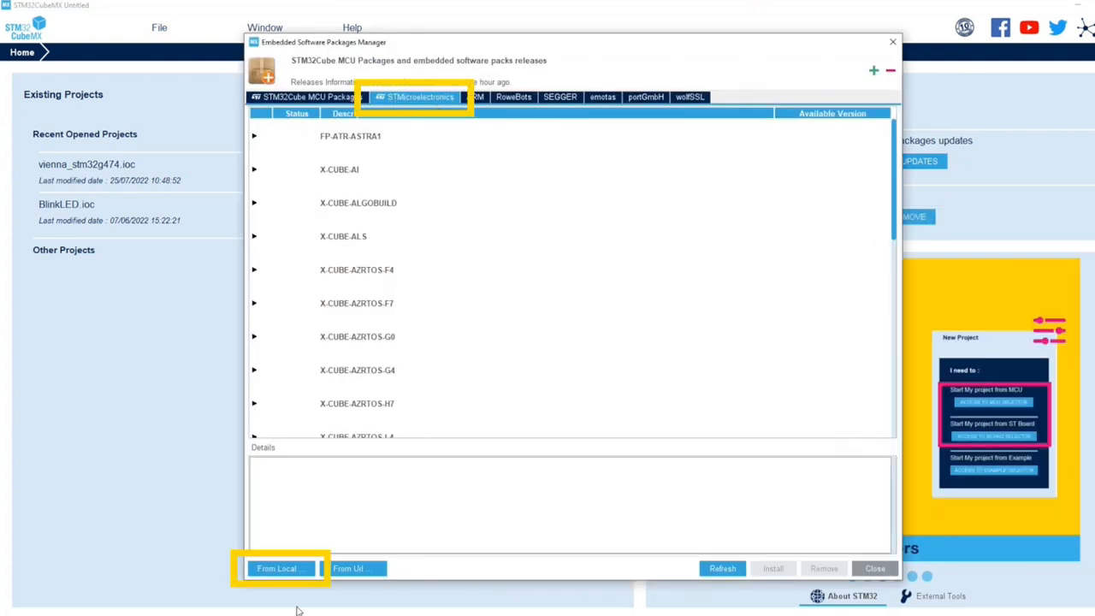
click(278, 568)
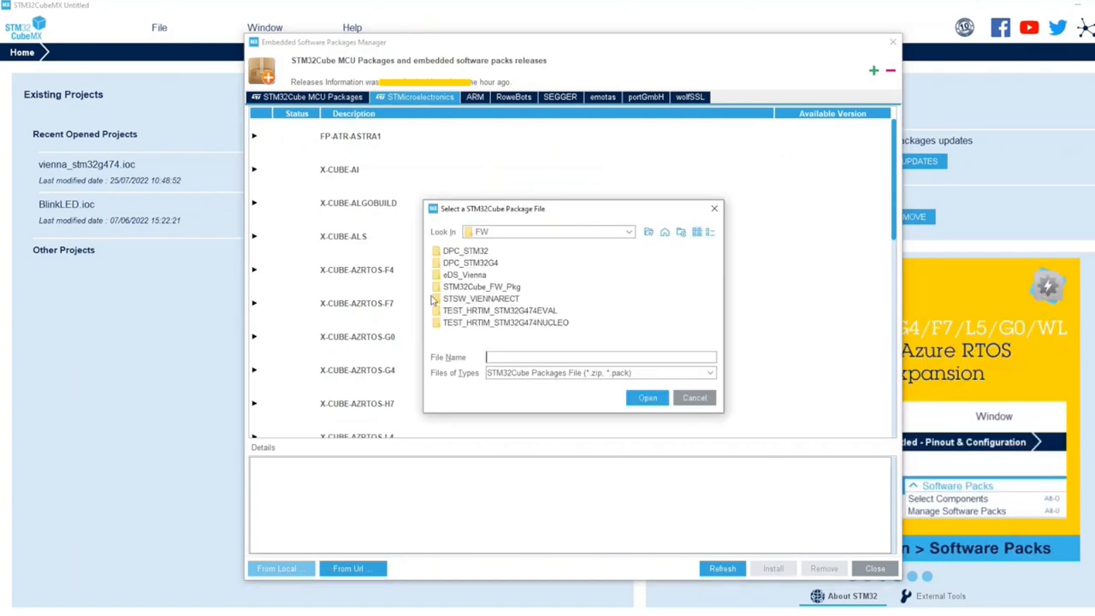
click(648, 232)
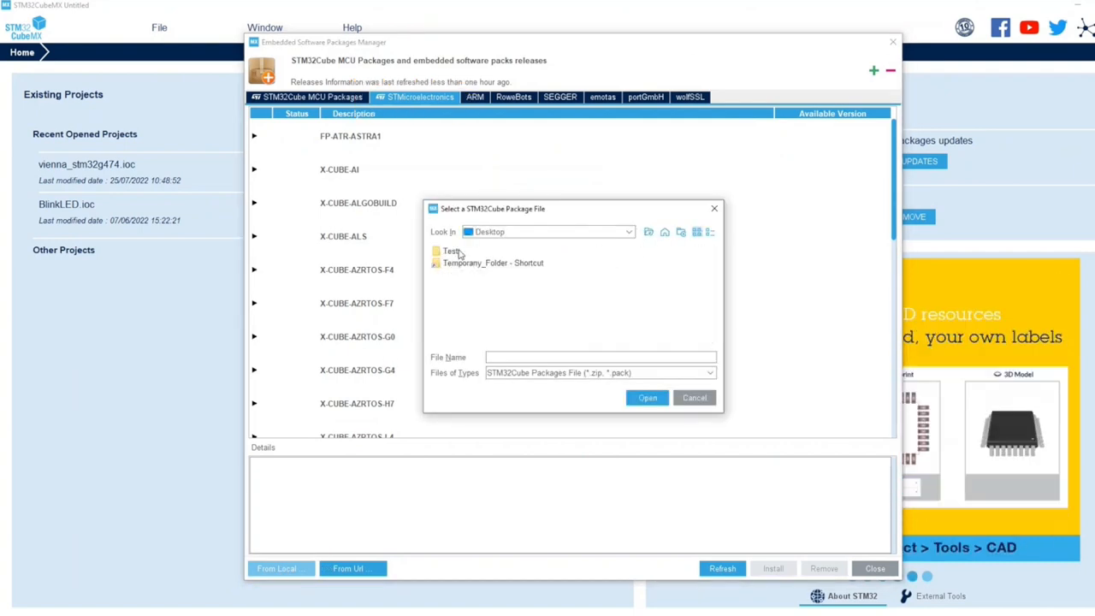
click(646, 398)
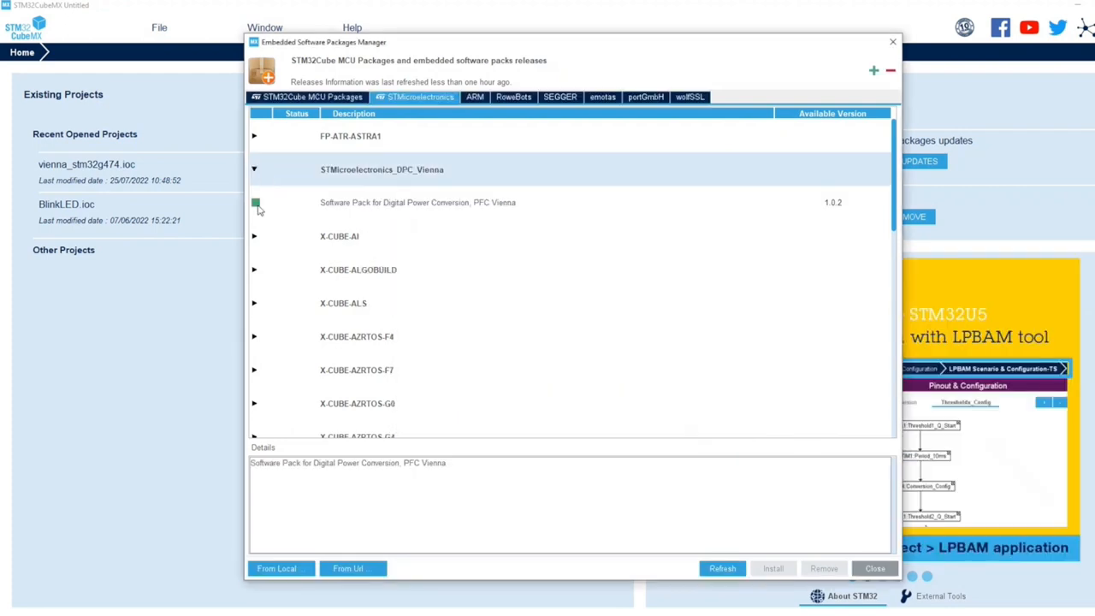
click(874, 568)
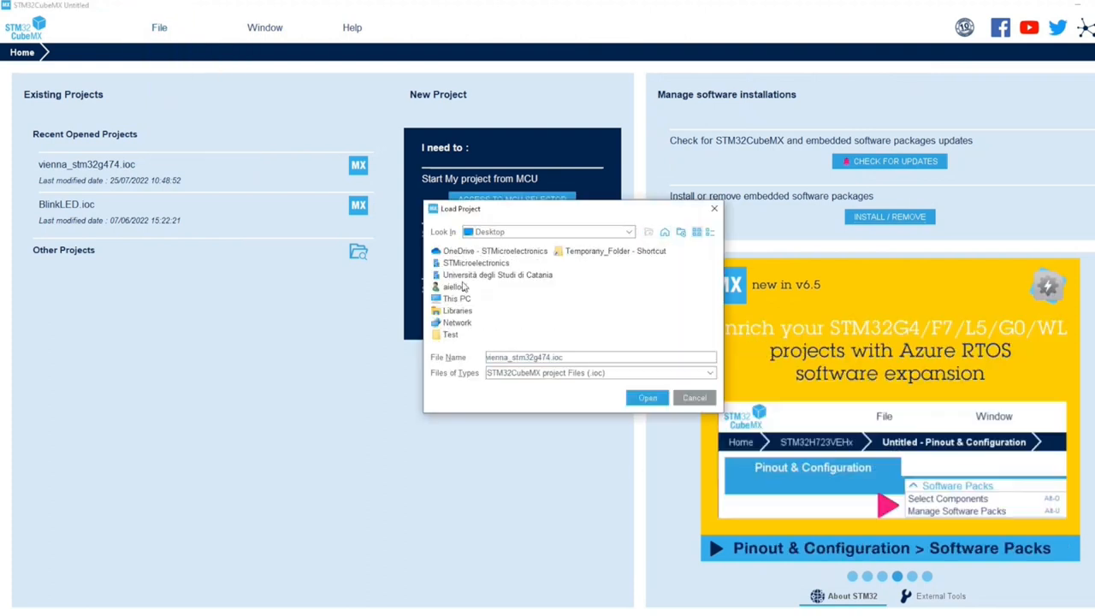
Load vienna_stm32g474.ioc keeping its original firmware, and show the DPC Vienna pack's mode and AC/DC parameters
click(647, 397)
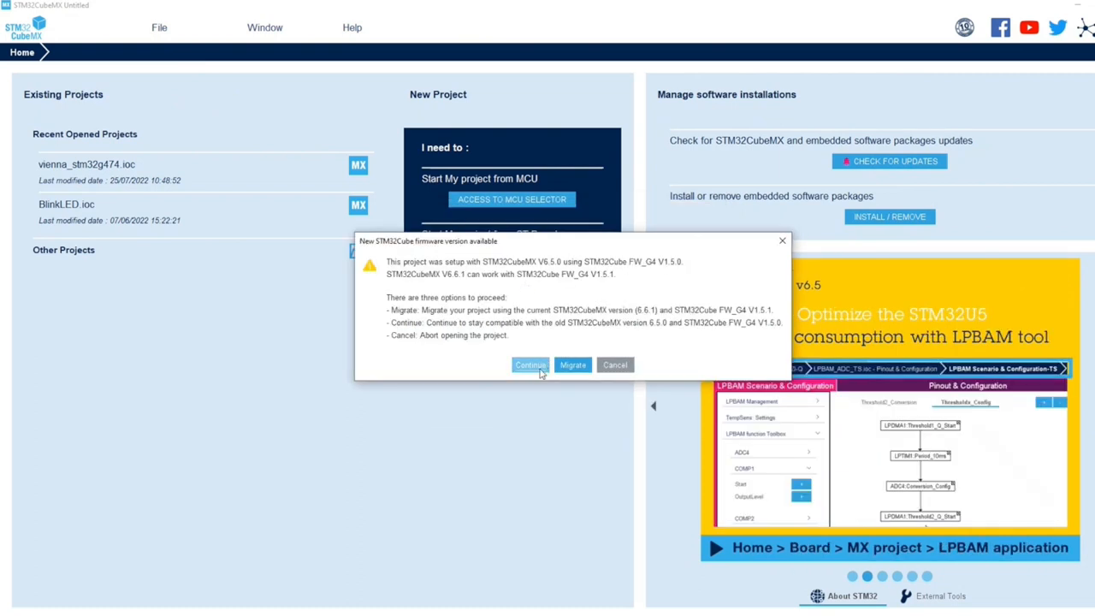
click(531, 364)
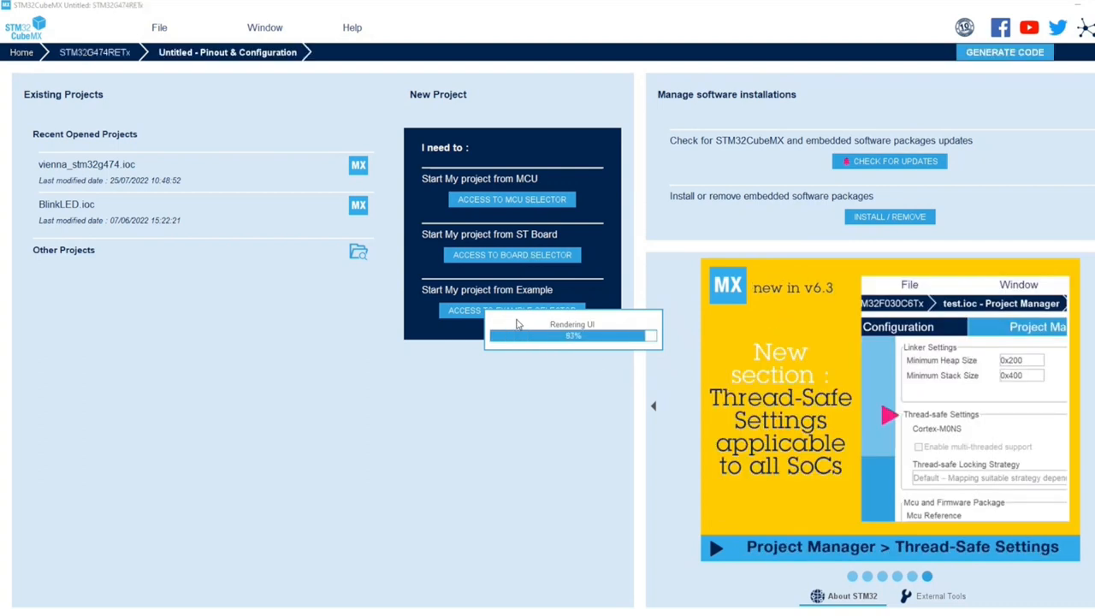
click(88, 163)
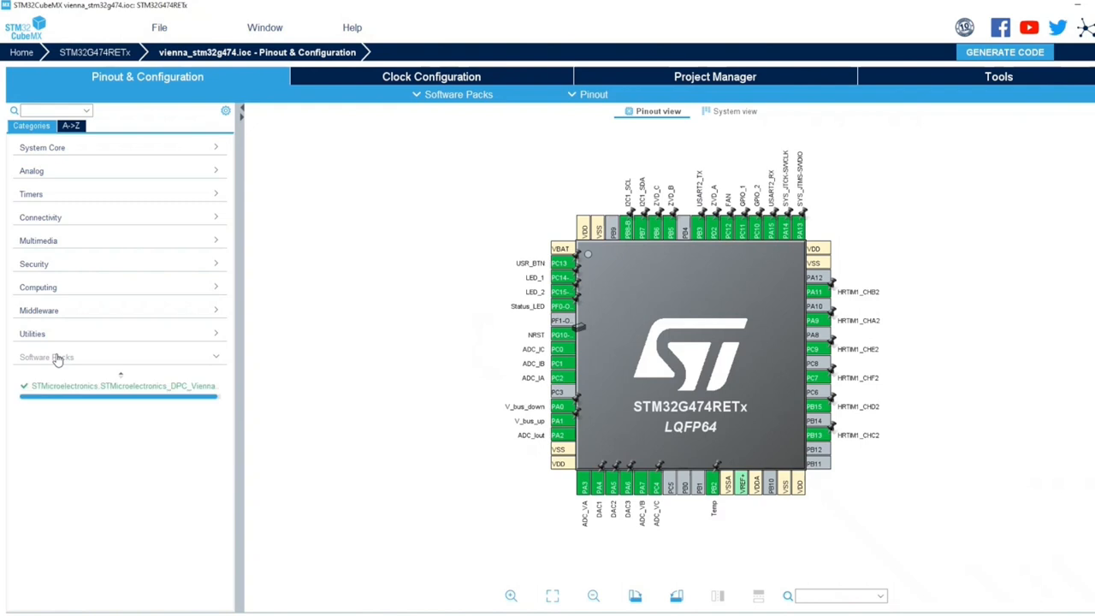
click(120, 385)
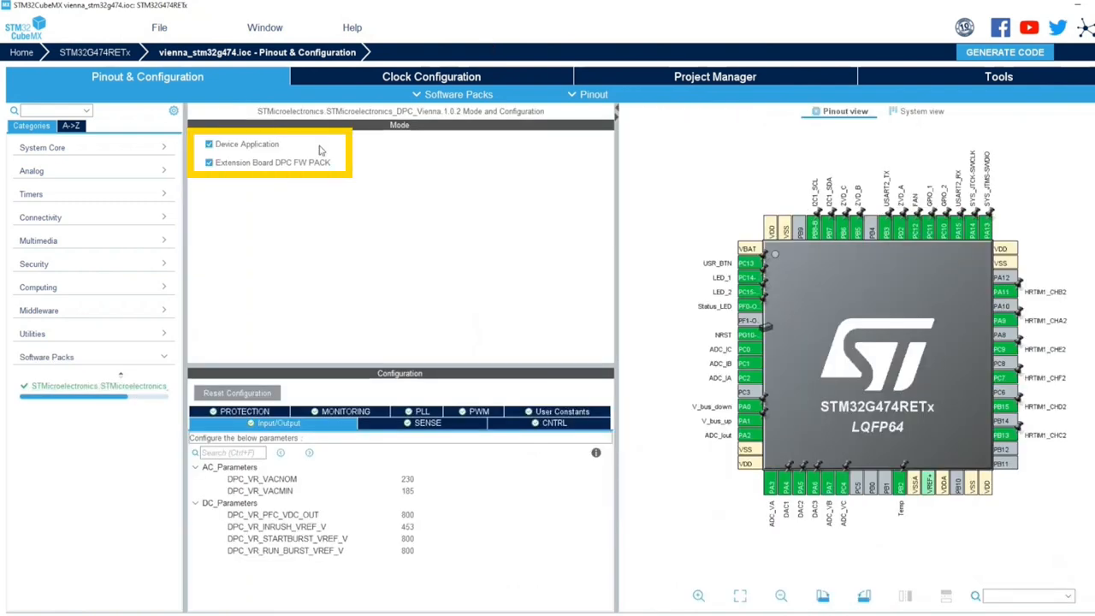
mouse_move(440, 117)
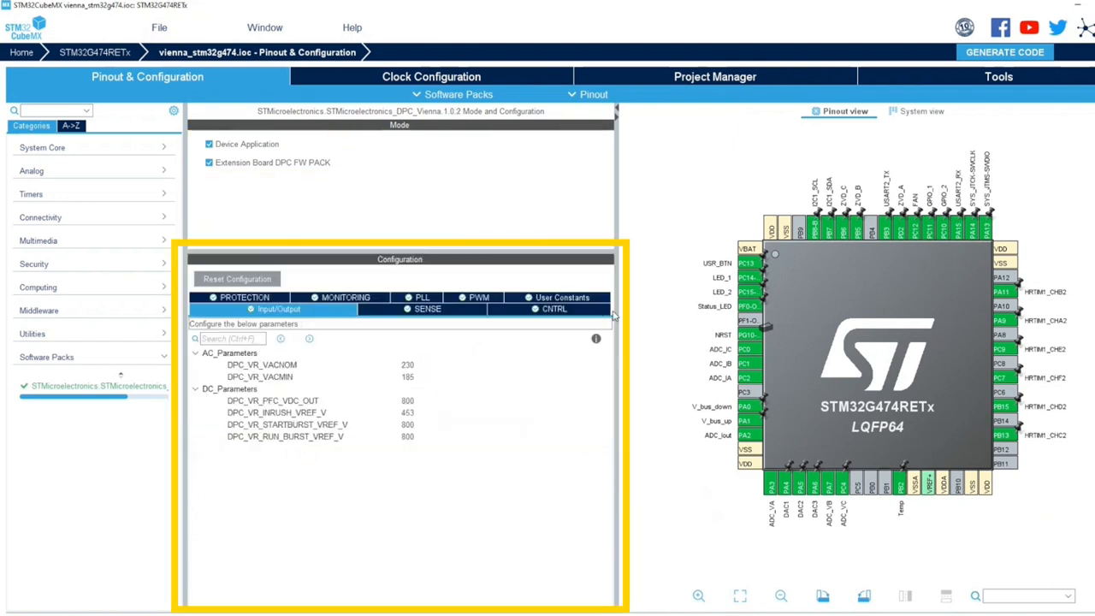
Show the CNTRL parameters and inspect the d-axis proportional gain DPC_VR_ID_KP
click(553, 308)
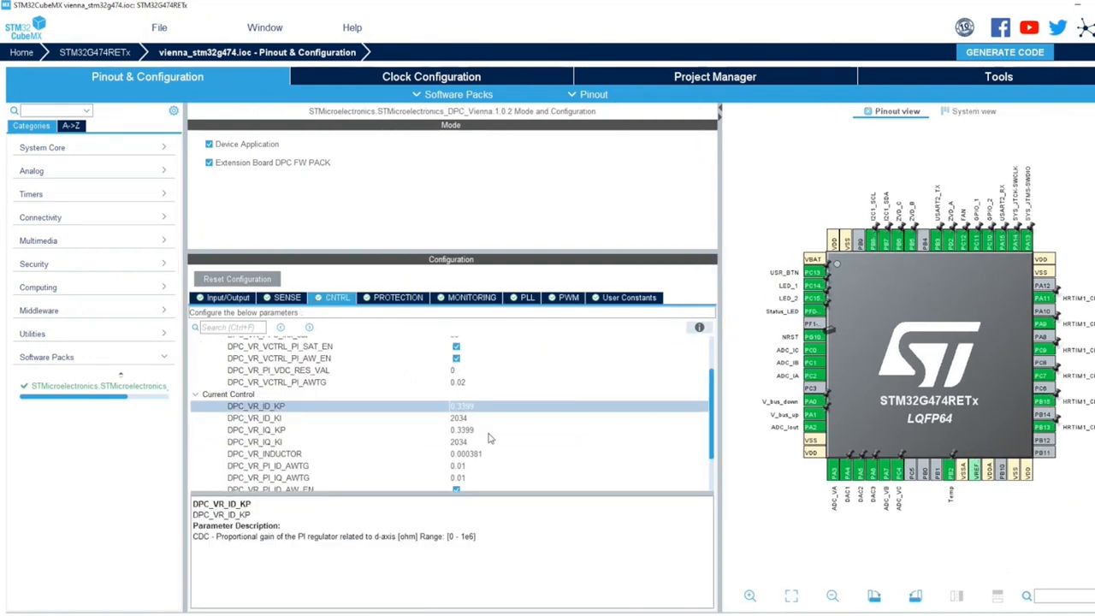
click(715, 76)
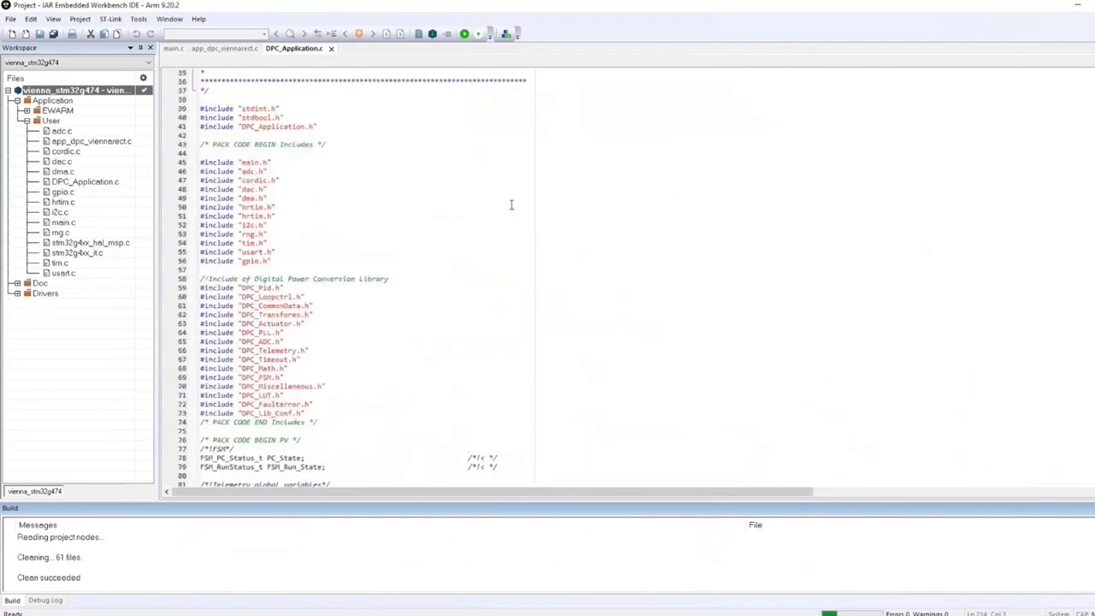
Scroll DPC_Application.c to the PACK CODE private variables: FSM states, telemetry buffers, reference frames
scroll(down, 3)
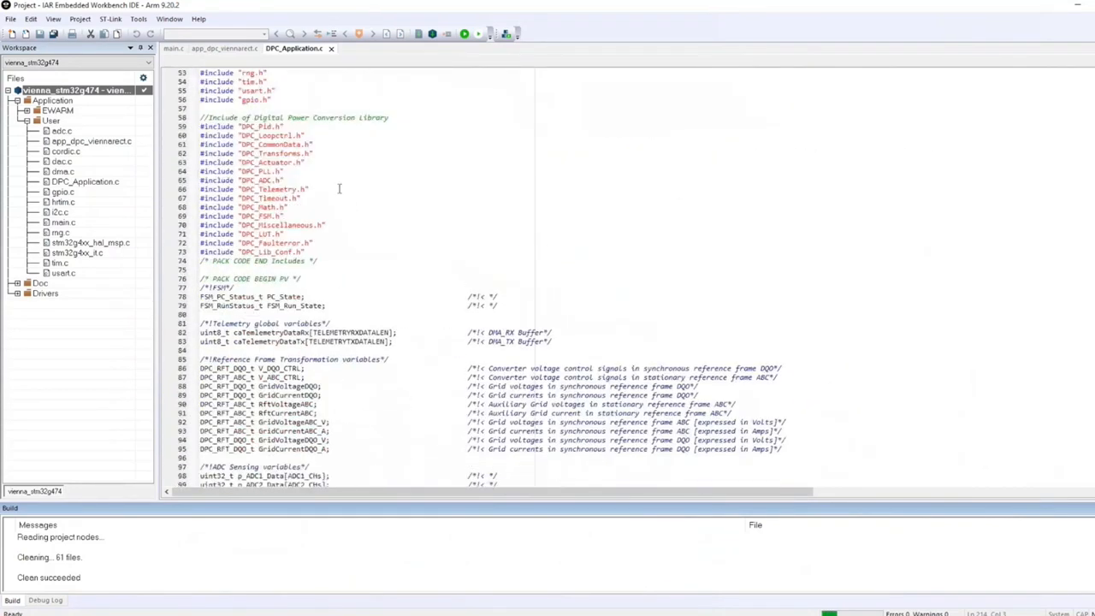